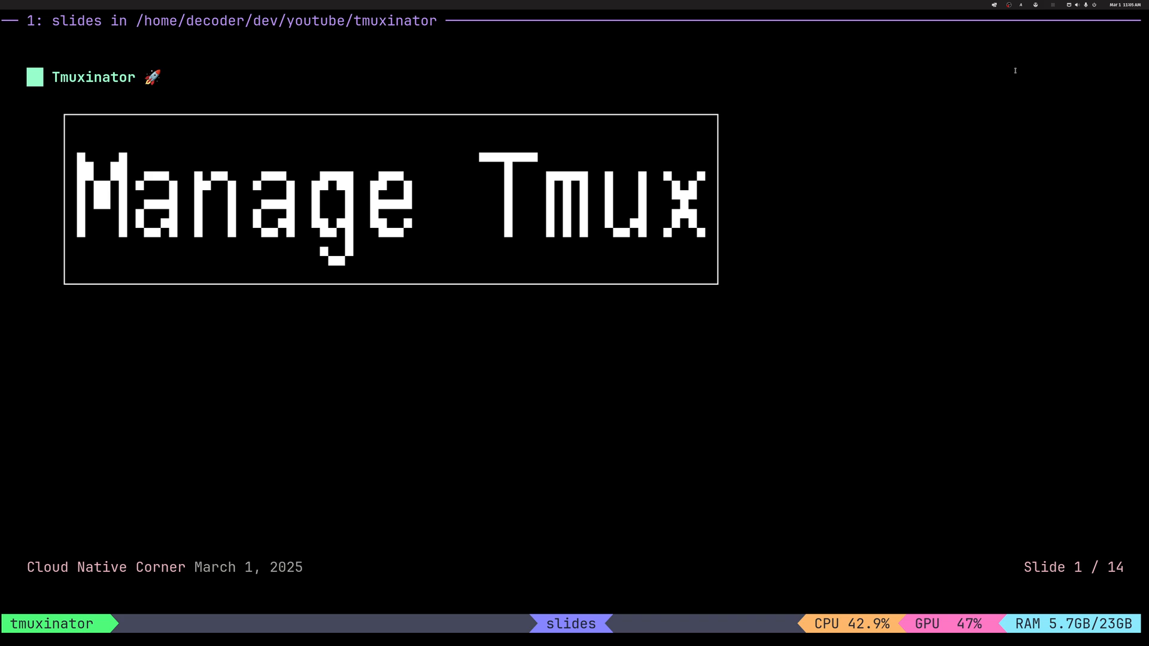
Advance from the Tmuxinator title slide to the Introduction slide (2 of 14)
{"action": "key", "text": "Right"}
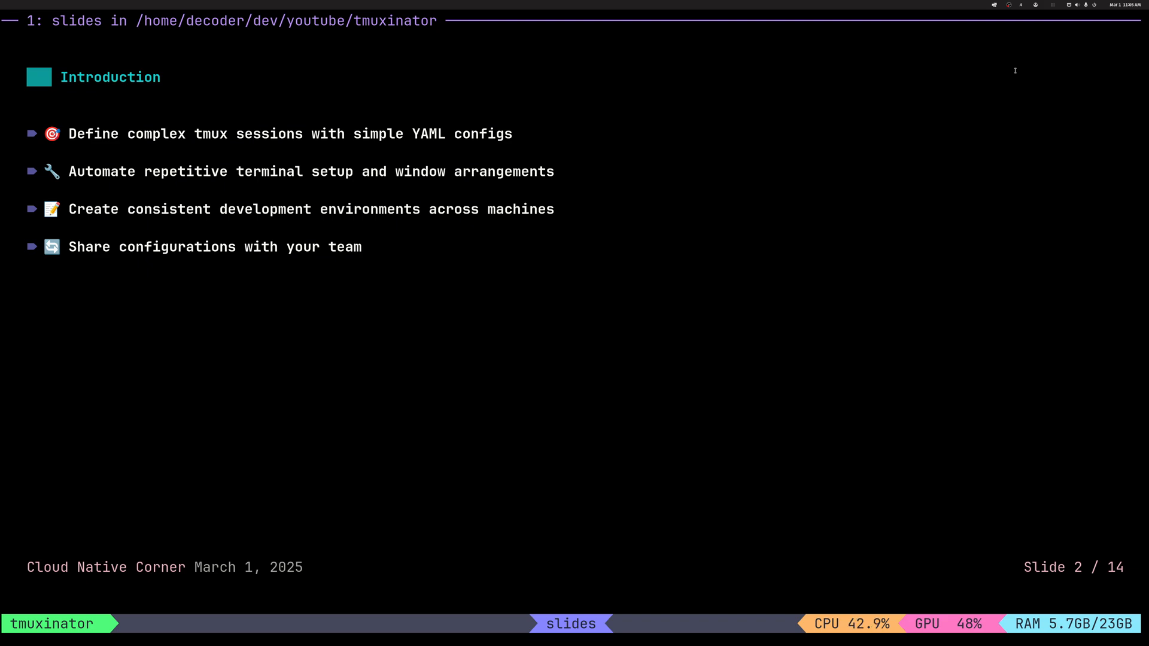
Advance through the What is Tmuxinator? slide to the Installation slide (4 of 14)
{"action": "key", "text": "right"}
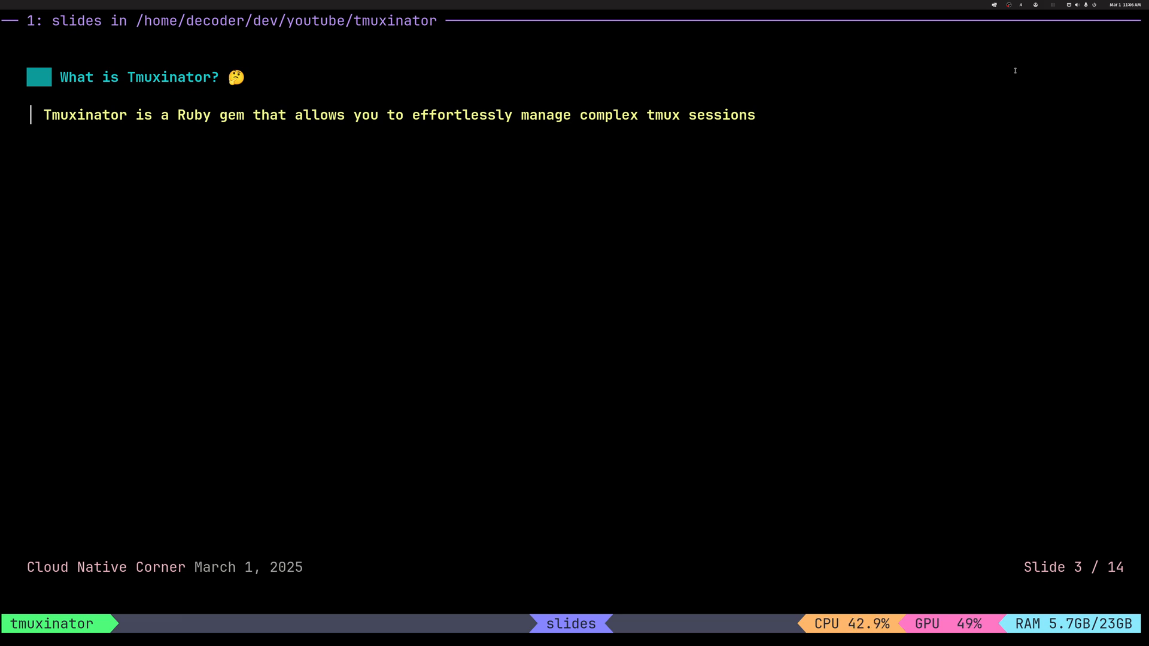
{"action": "key", "text": "Right"}
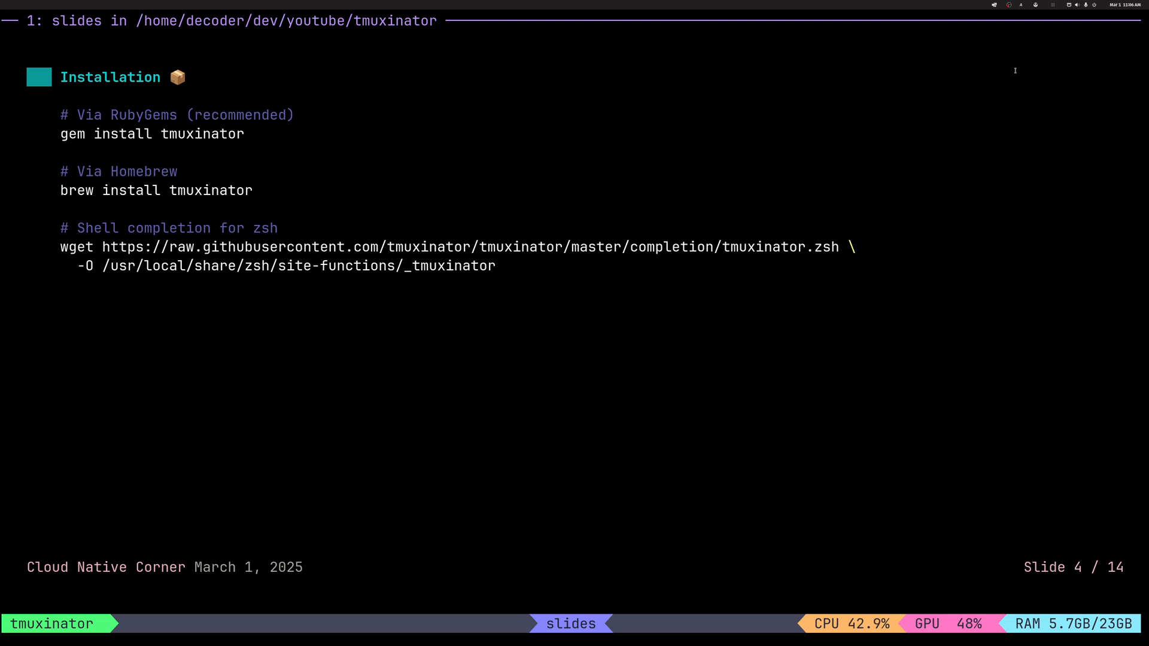
Advance through the Basic Commands slide to the Config File slide with the sample YAML (6 of 14)
{"action": "key", "text": "Right"}
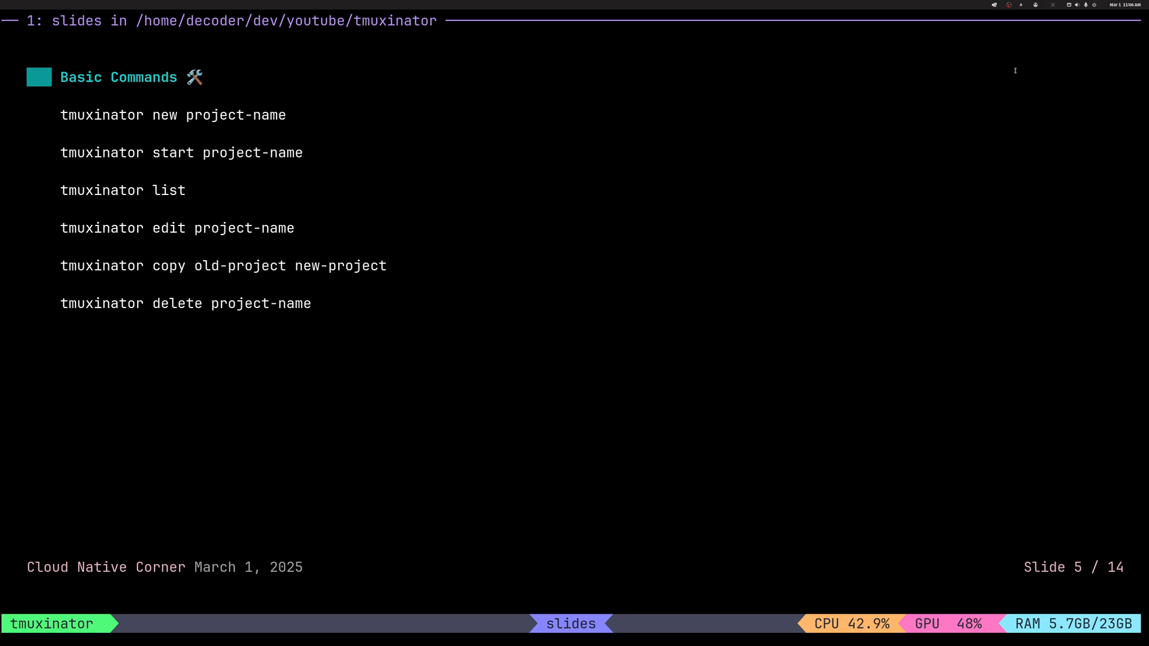
{"action": "key", "text": "Right"}
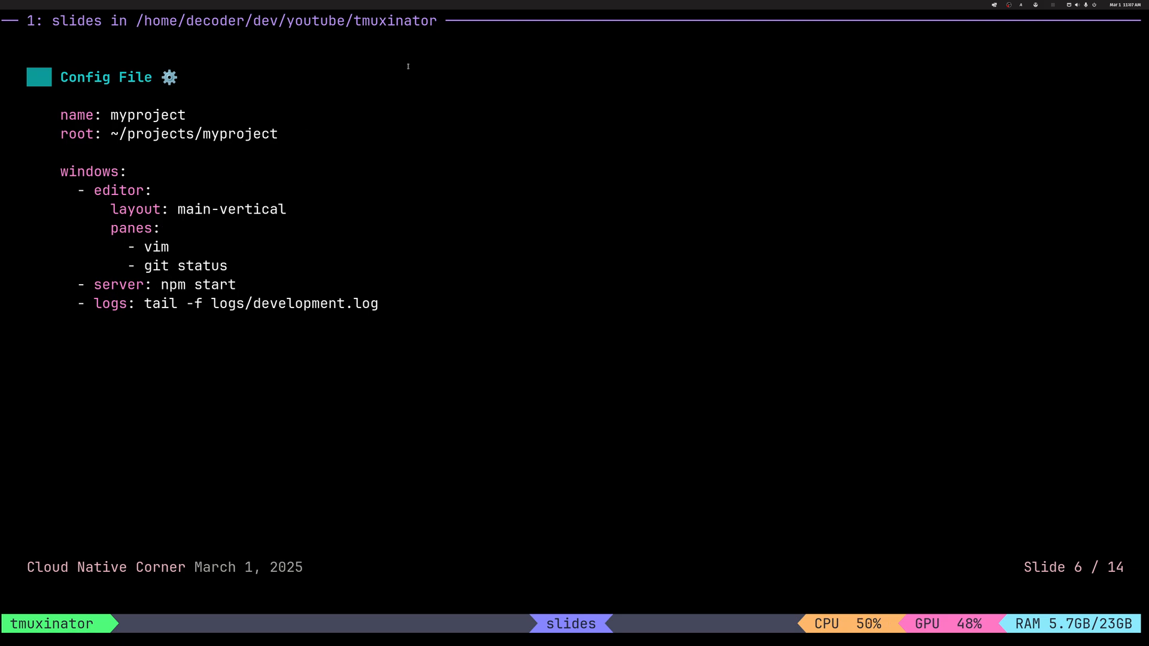
Advance from the Config File slide to the Advanced Configuration slide (8 of 14)
{"action": "key", "text": "Right"}
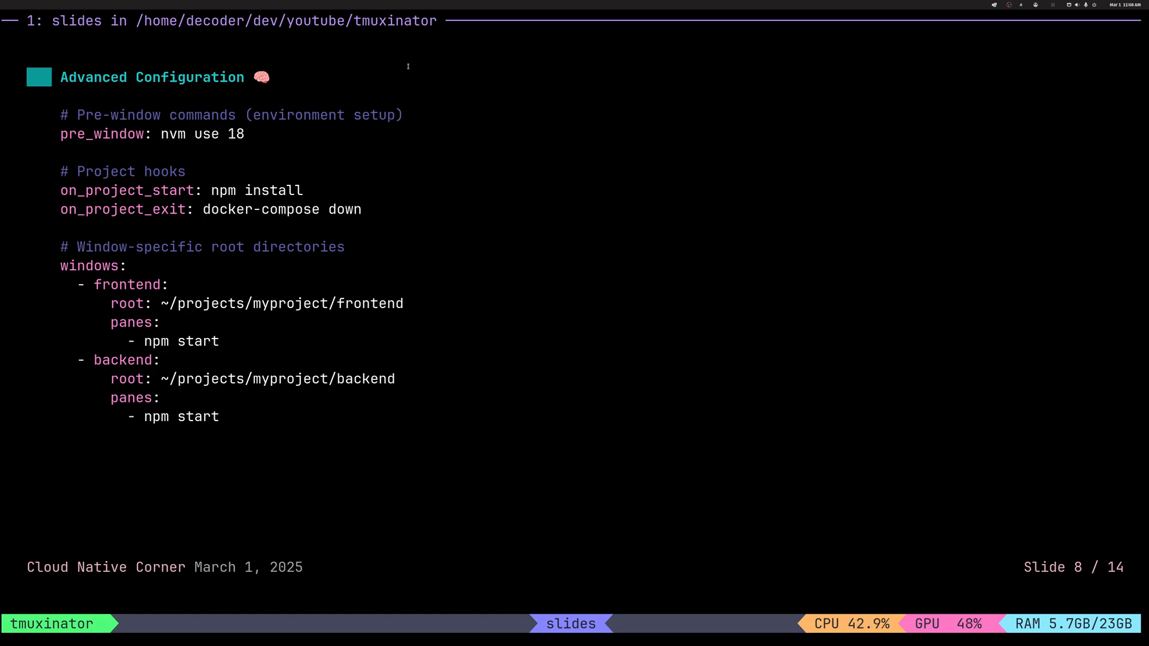
Advance past The Power of ERB slide to the tmuxinator workflow sequence diagram (10 of 14)
{"action": "key", "text": "Right"}
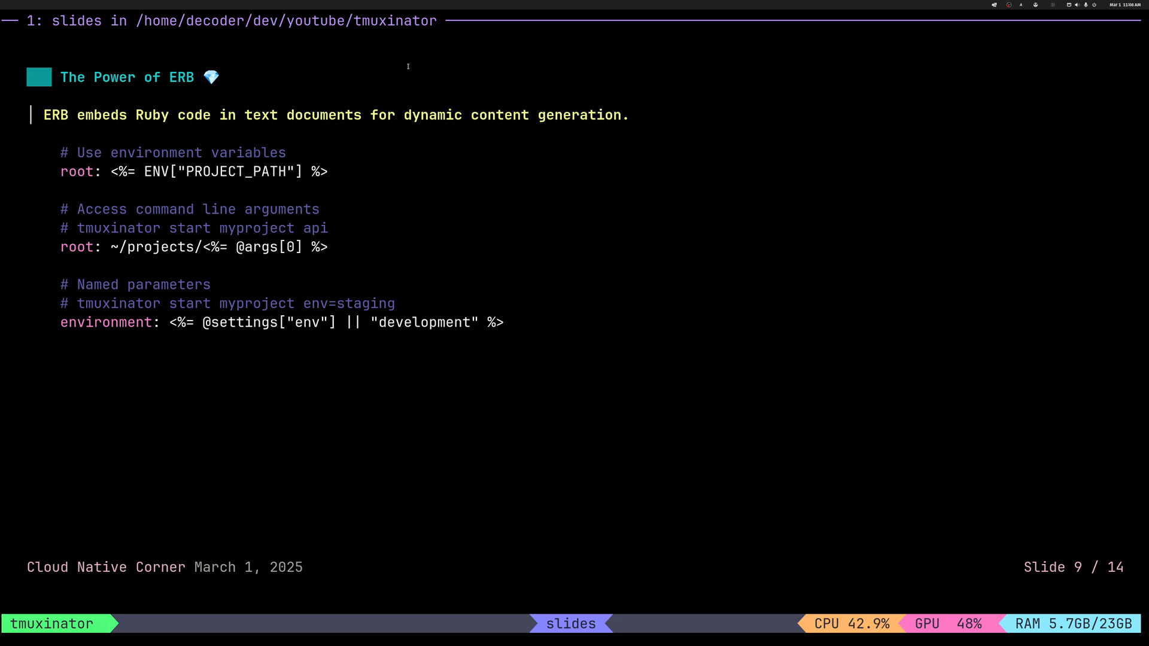
{"action": "key", "text": "Right"}
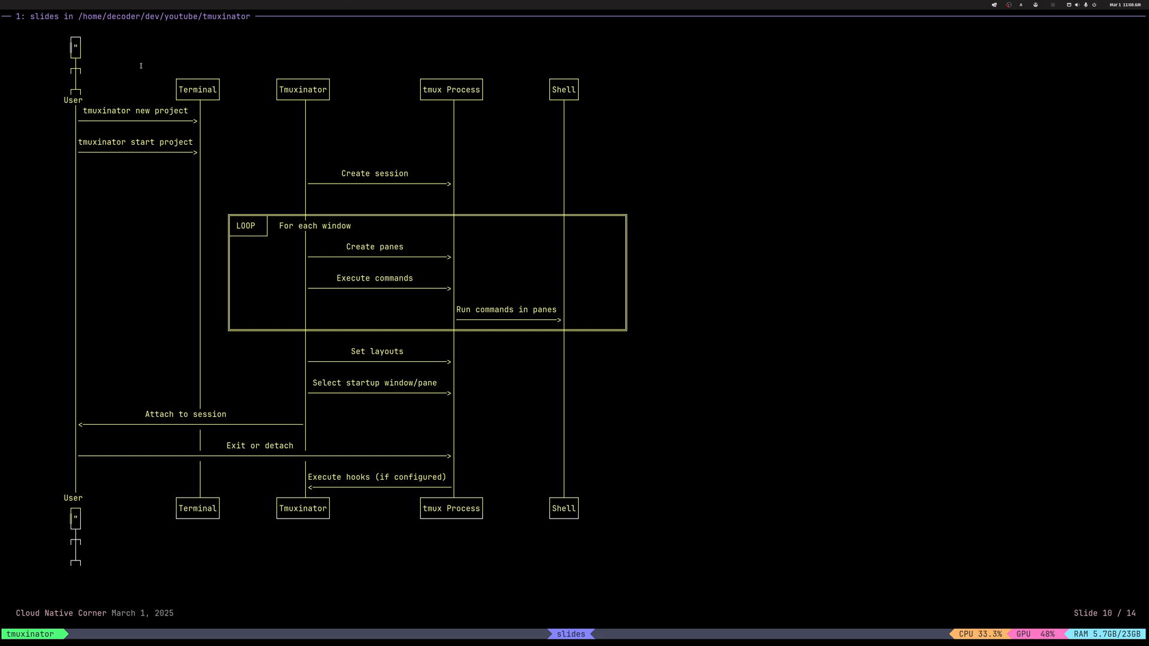
{"action": "mouse_move", "coordinate": [156, 92]}
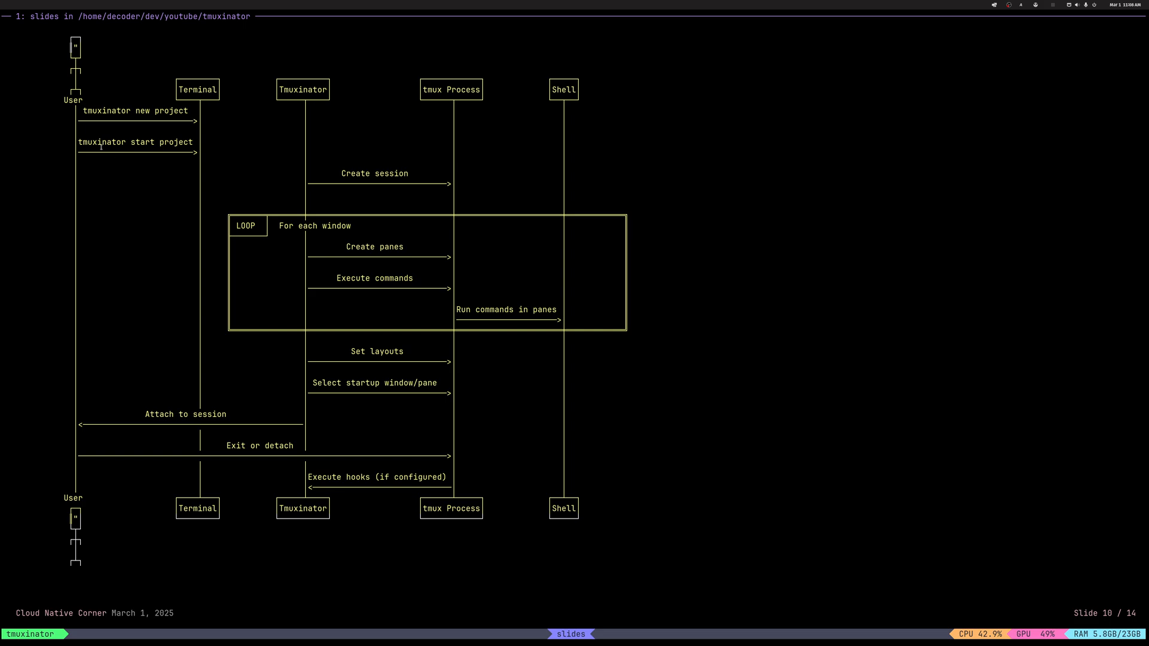
{"action": "mouse_move", "coordinate": [408, 130]}
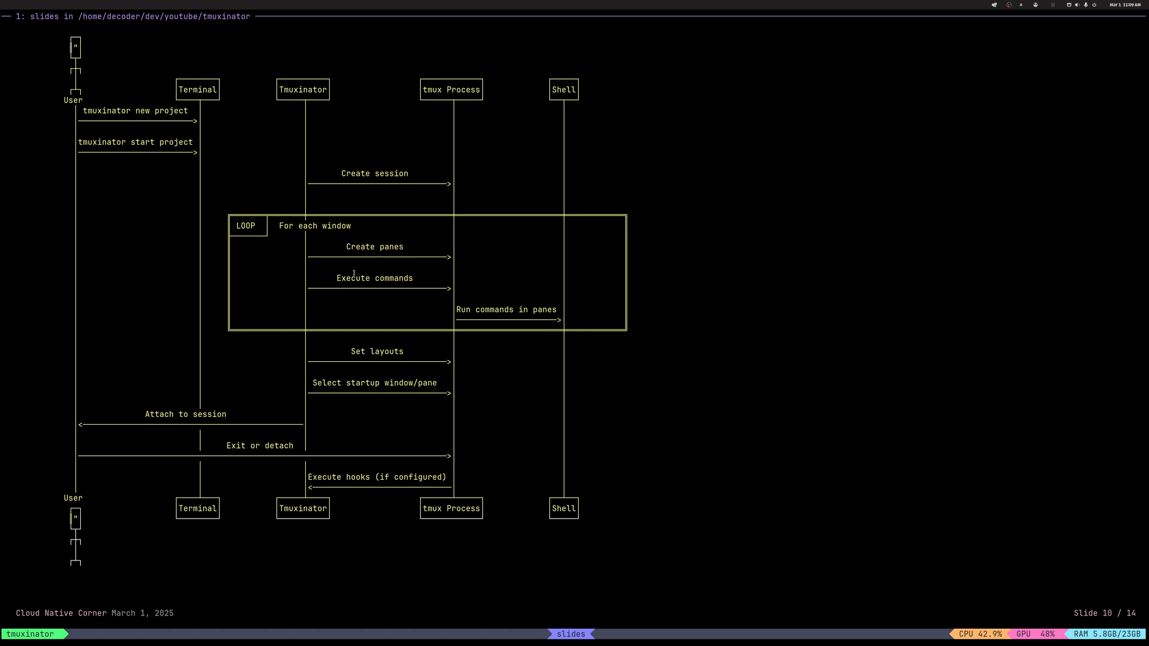
{"action": "mouse_move", "coordinate": [430, 275]}
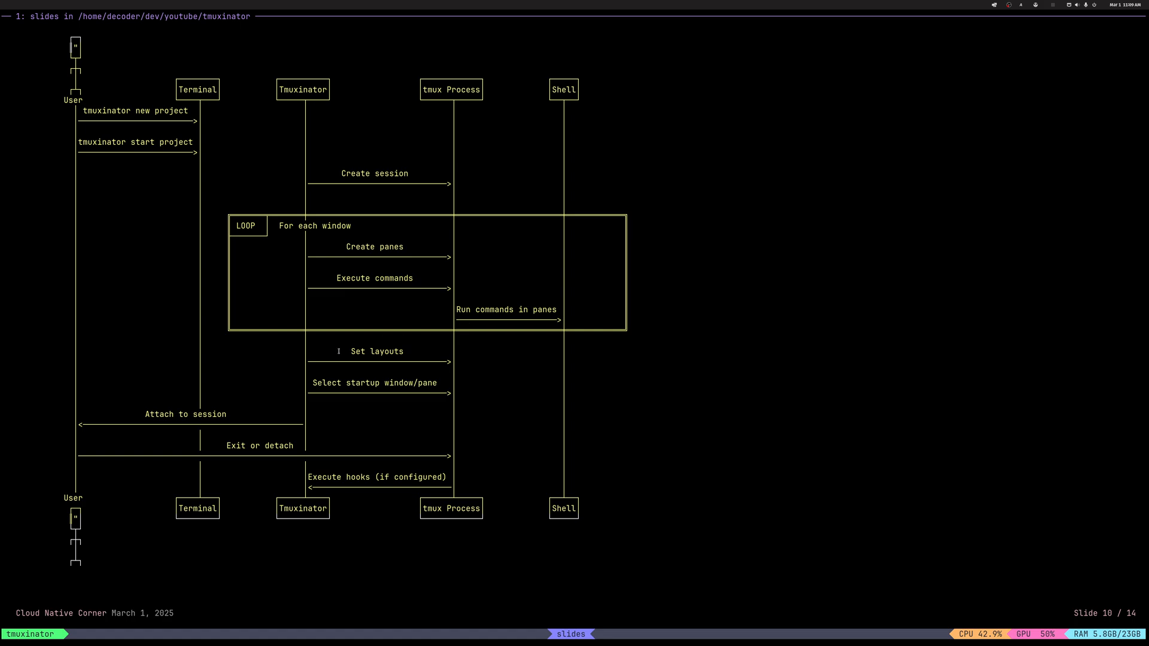
{"action": "mouse_move", "coordinate": [430, 408]}
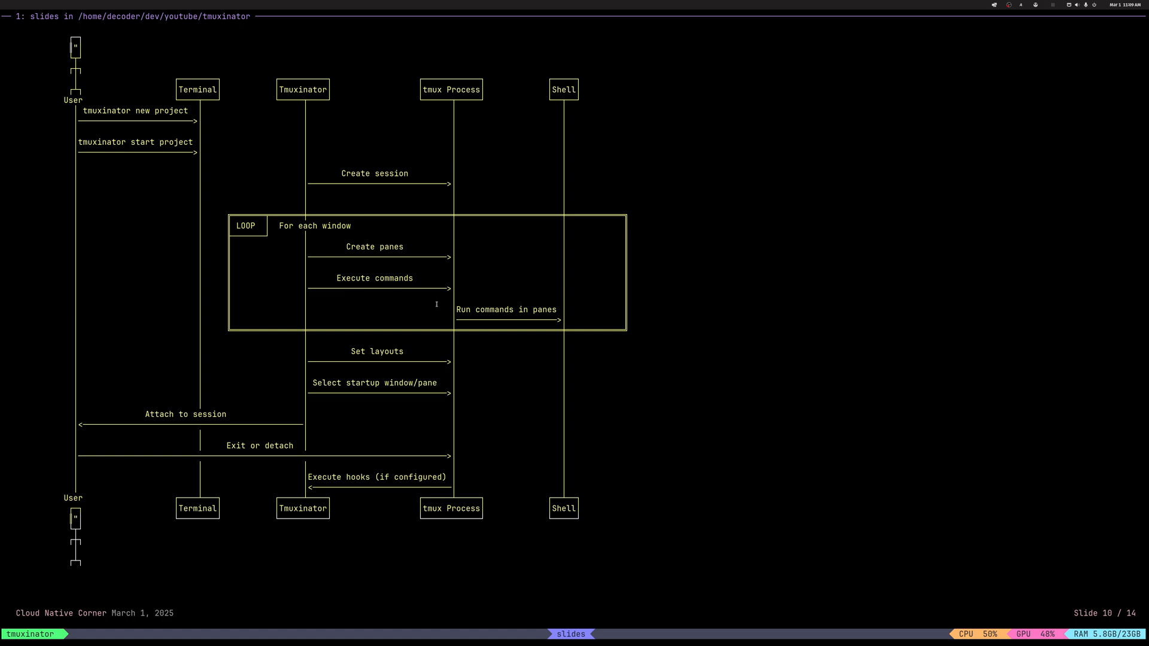
{"action": "mouse_move", "coordinate": [190, 399]}
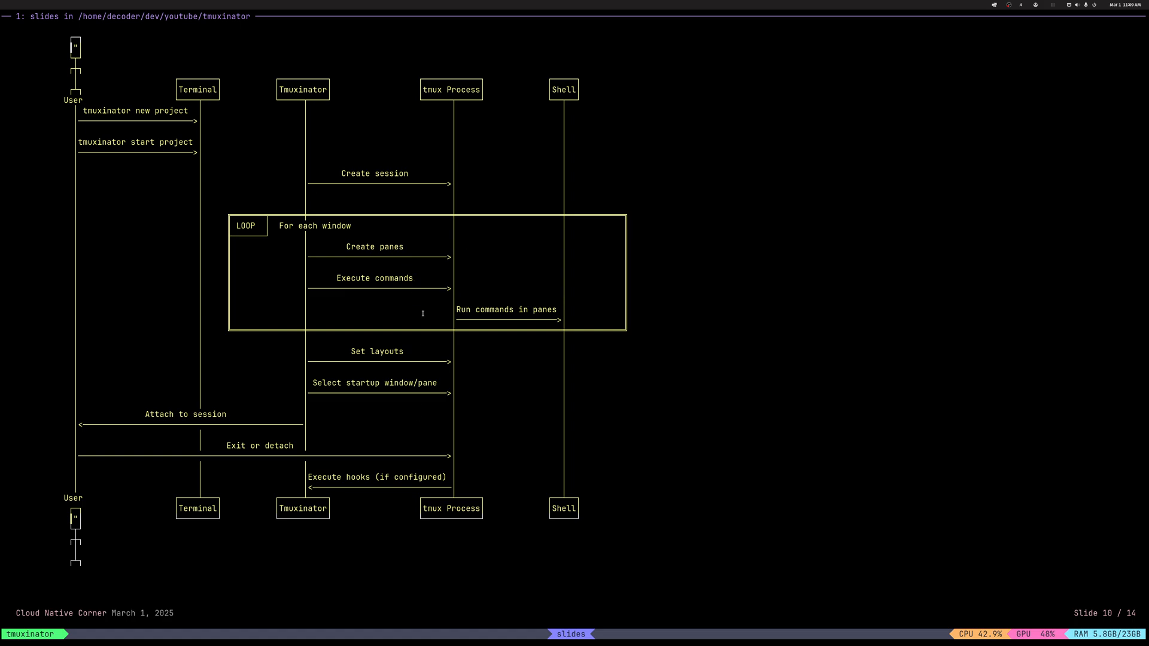
{"action": "mouse_move", "coordinate": [399, 223]}
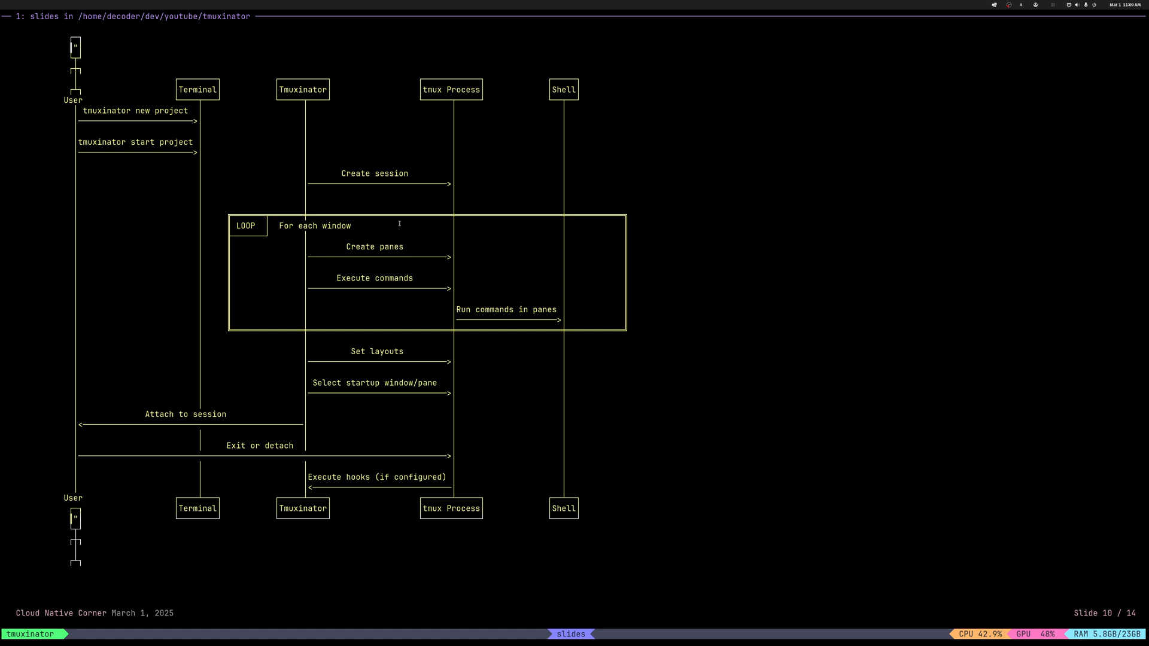
Leave the slide deck for the zsh prompt in the tmux session named demo
{"action": "key", "text": "Right"}
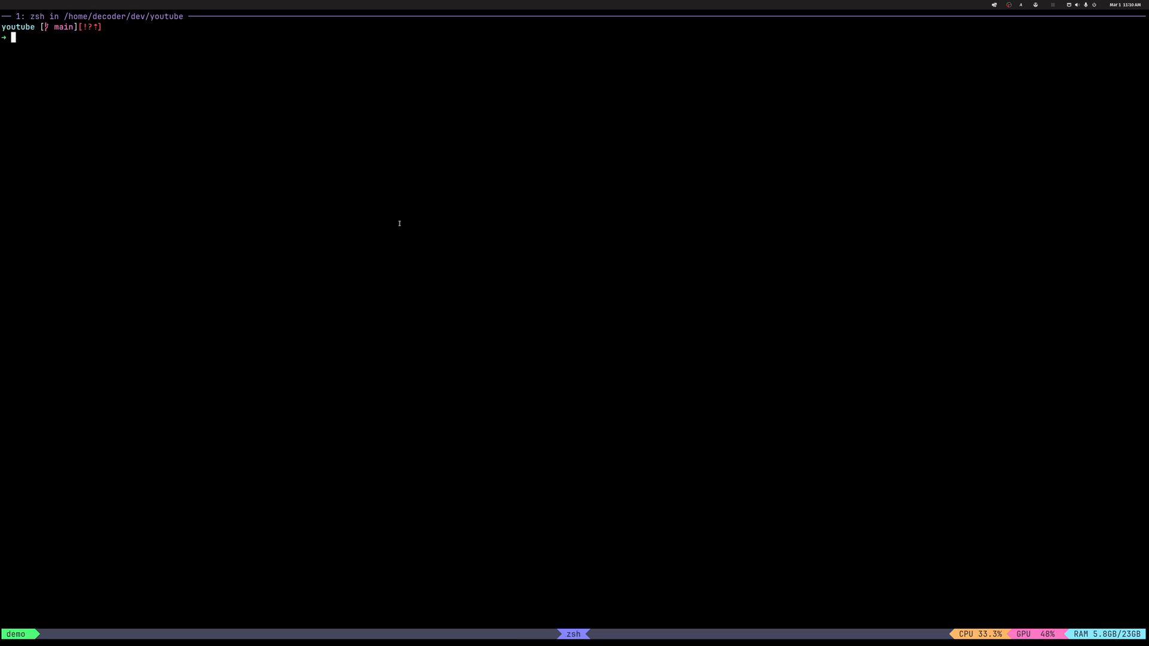
Run 'mux edit cloudrumble' to open the cloudrumble project YAML in Neovim
{"action": "type", "text": "mux edit cloudrumble"}
{"action": "type", "text": "mux list"}
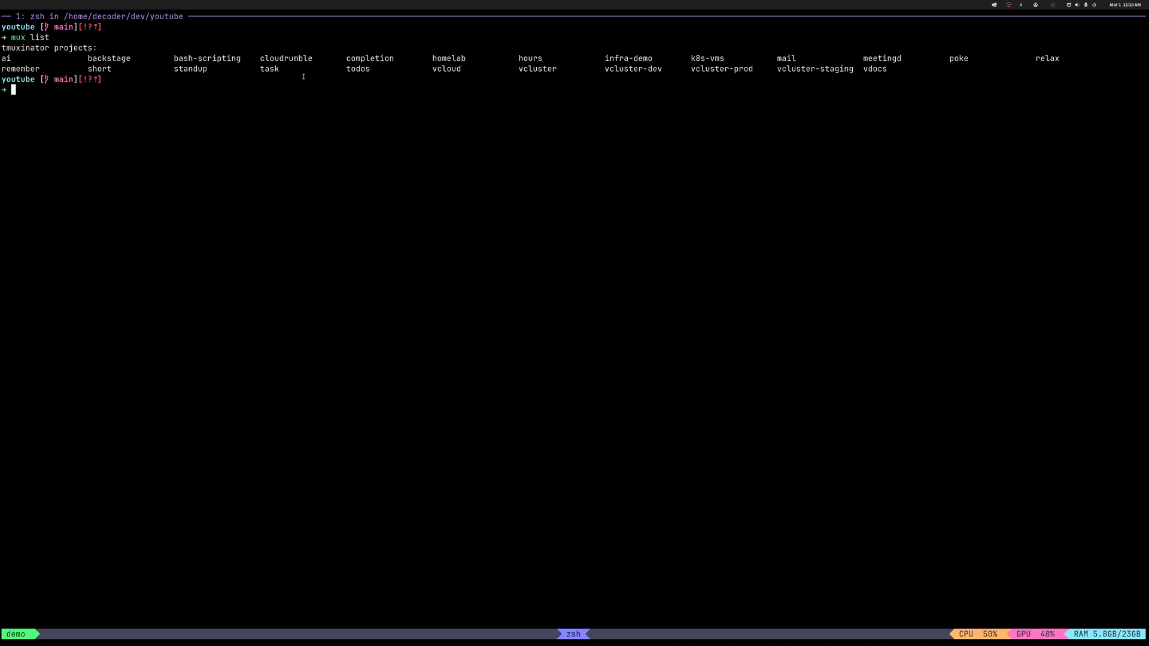
{"action": "double_click", "coordinate": [286, 58]}
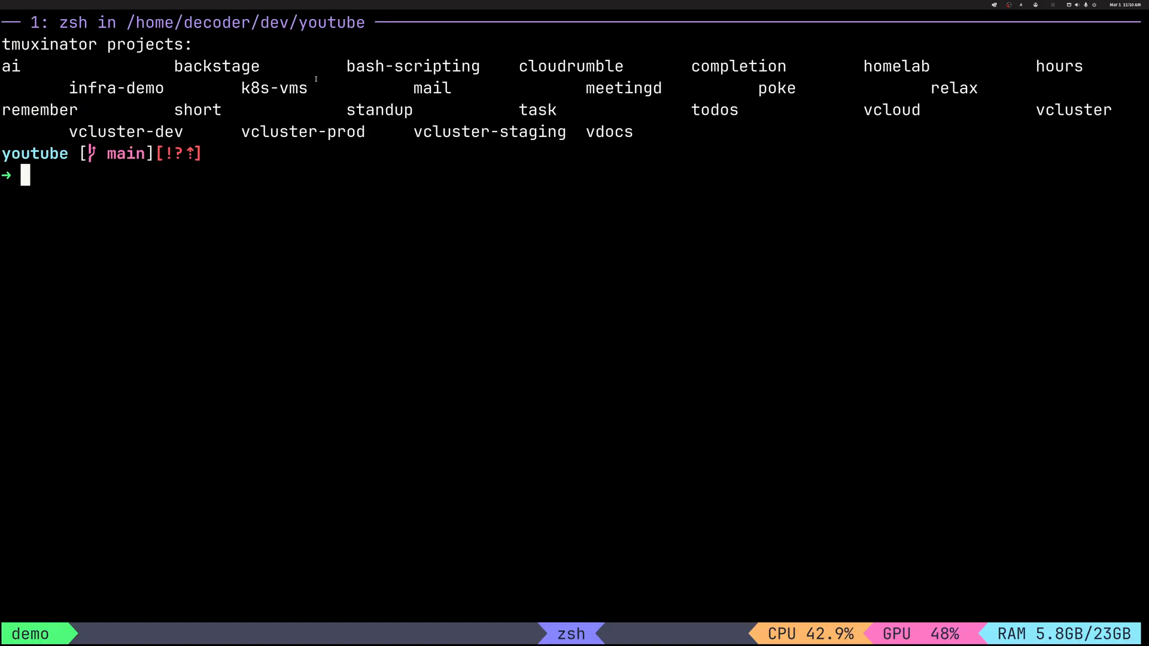
{"action": "type", "text": "mux edit cloudrumble"}
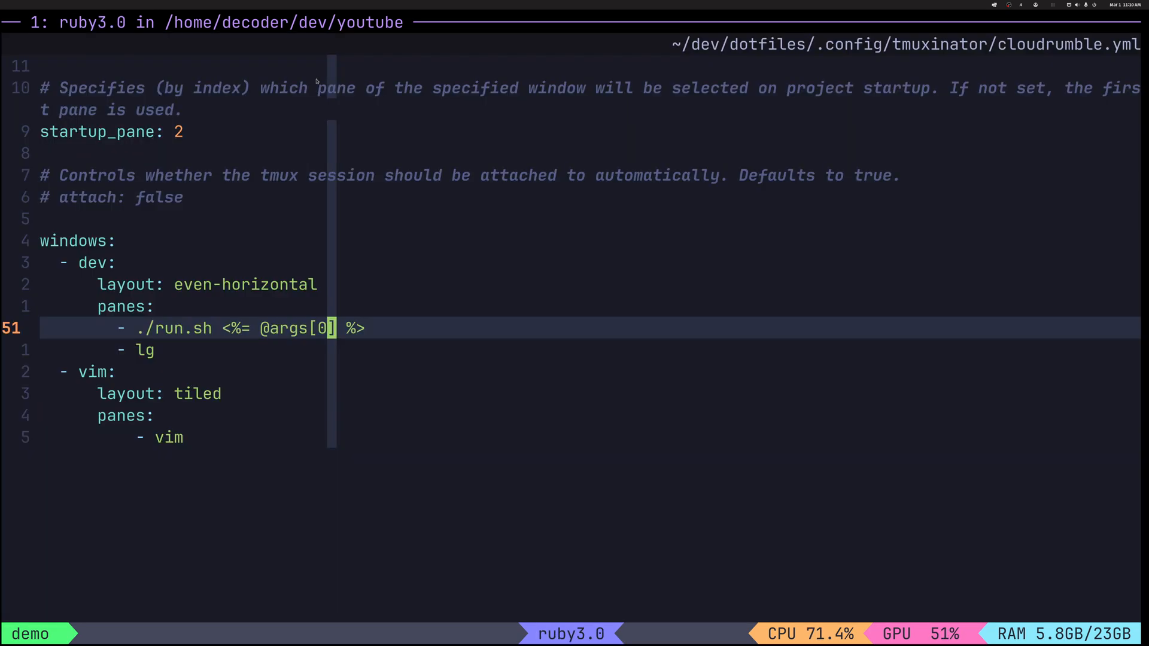
{"action": "key", "text": "gg"}
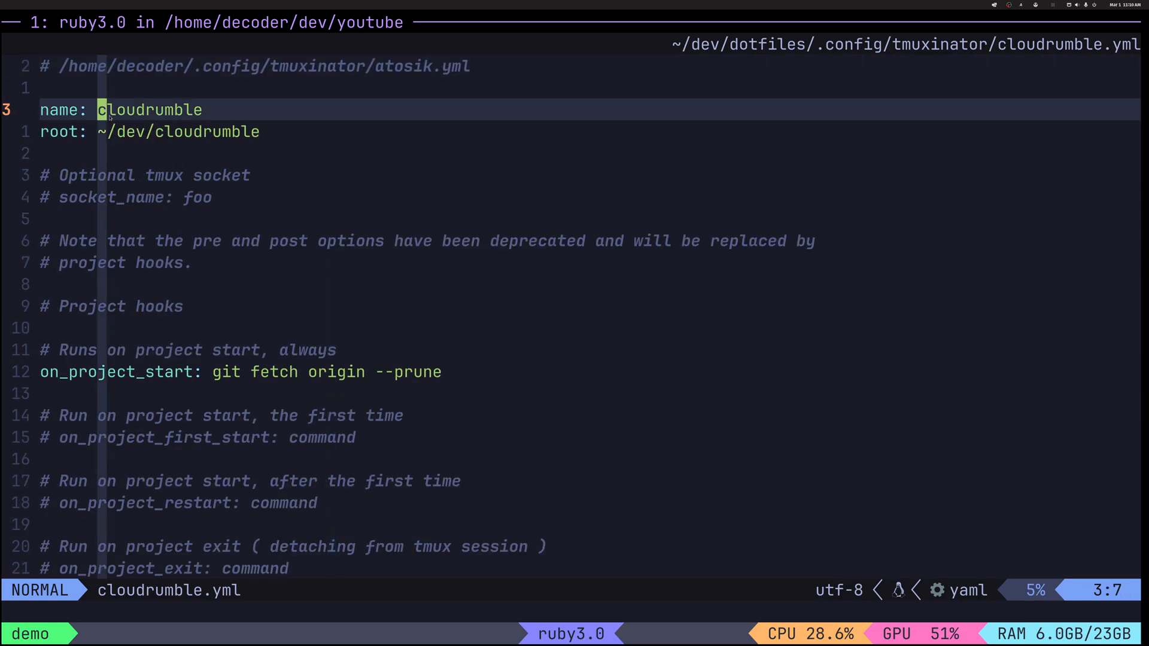
{"action": "key", "text": "V"}
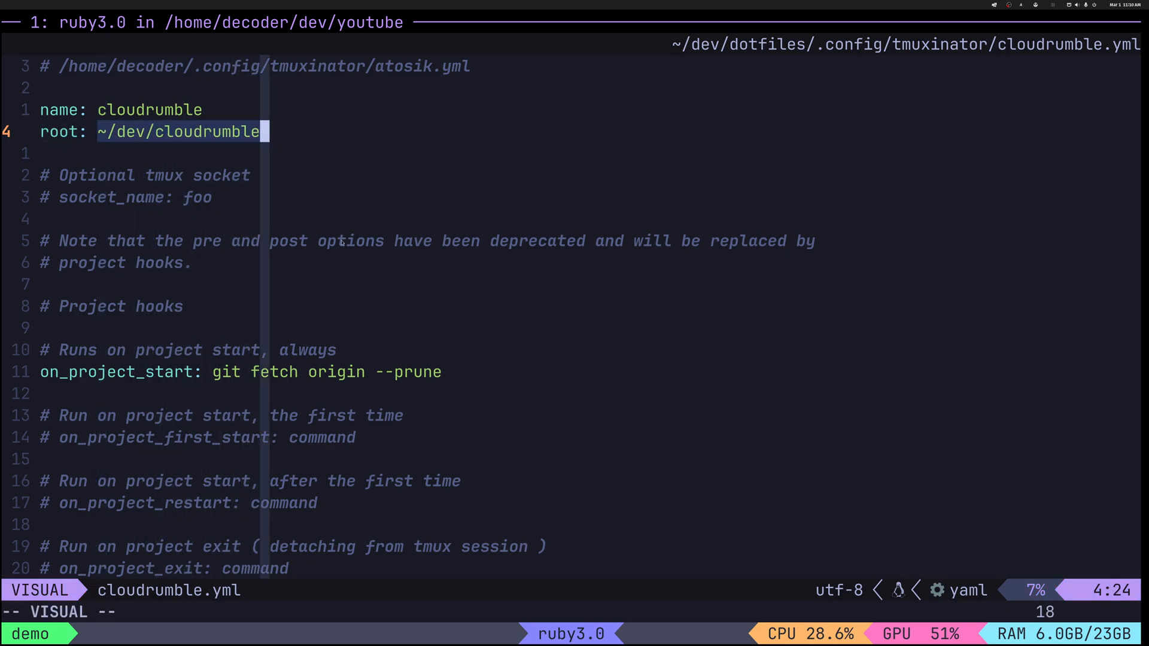
{"action": "scroll", "scroll_direction": "down", "scroll_amount": 3}
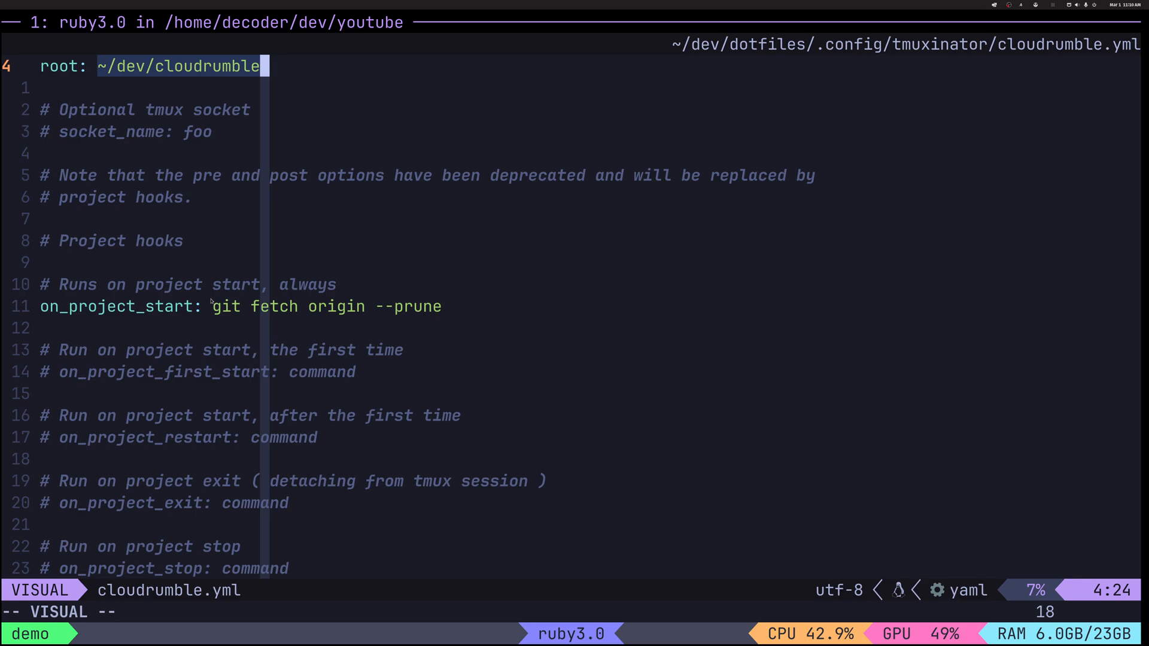
{"action": "mouse_move", "coordinate": [582, 396]}
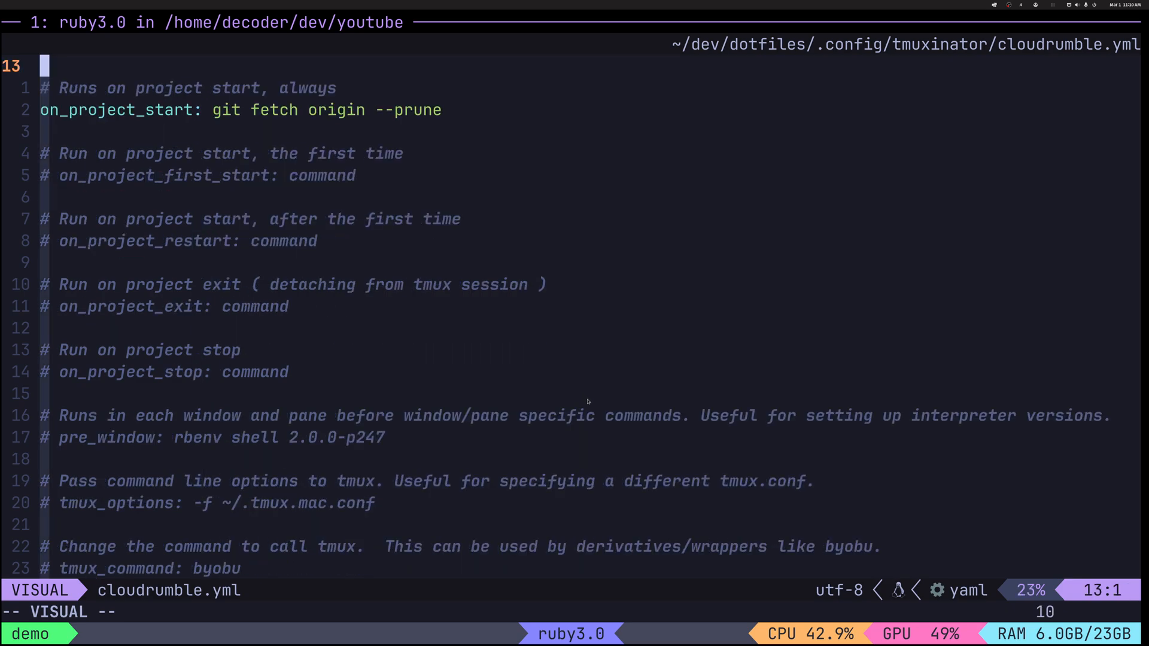
{"action": "scroll", "scroll_direction": "down", "scroll_amount": 3}
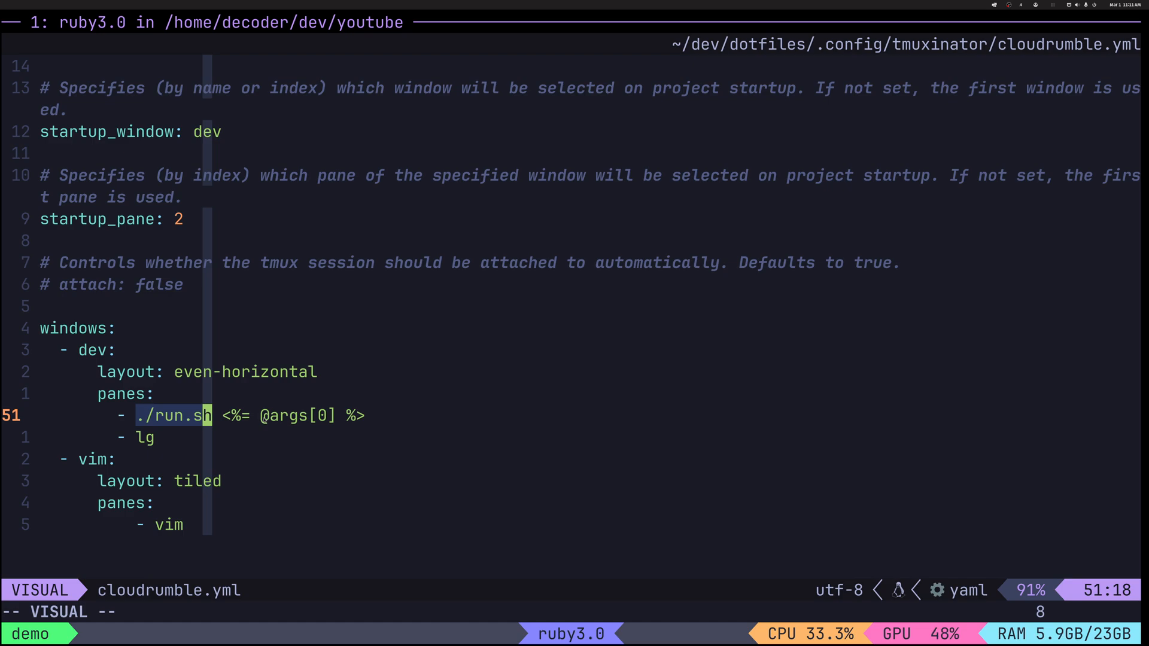
Move over the run.sh args and lg pane lines, then quit Neovim without edits
{"action": "key", "text": "Escape"}
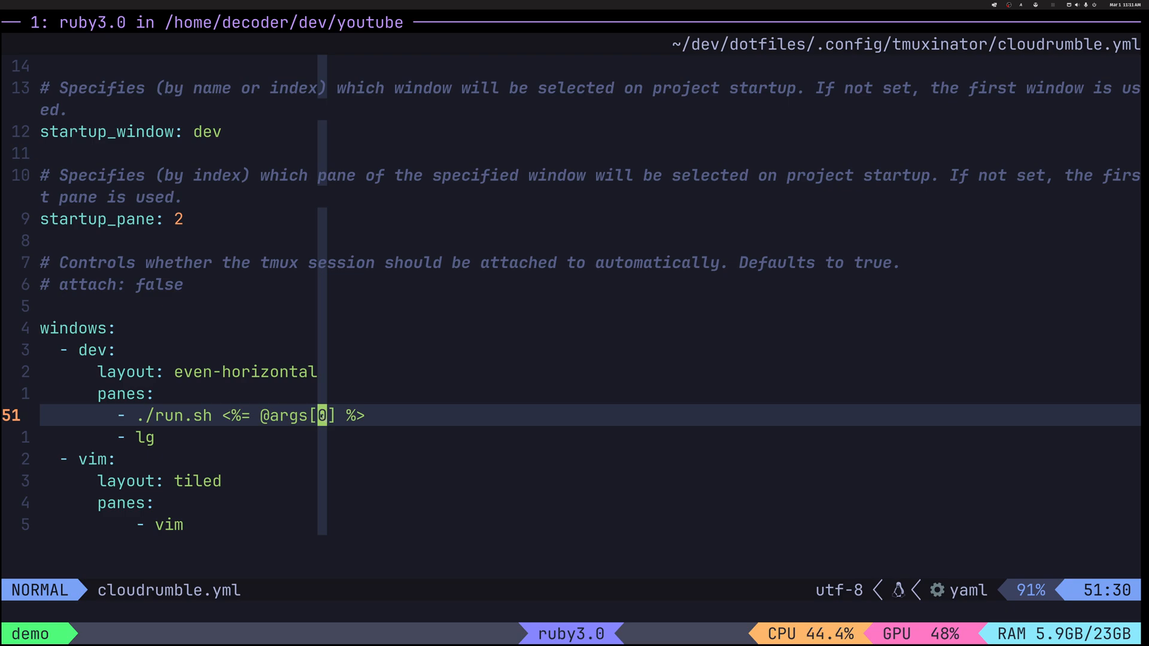
{"action": "mouse_move", "coordinate": [164, 416]}
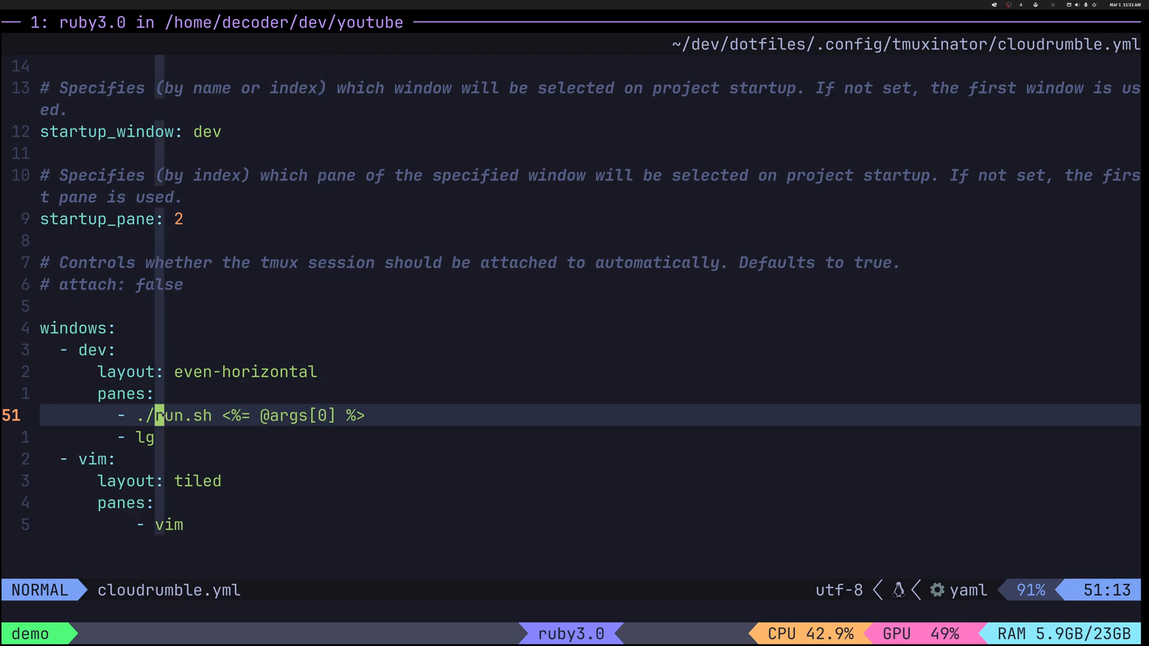
{"action": "mouse_move", "coordinate": [178, 435]}
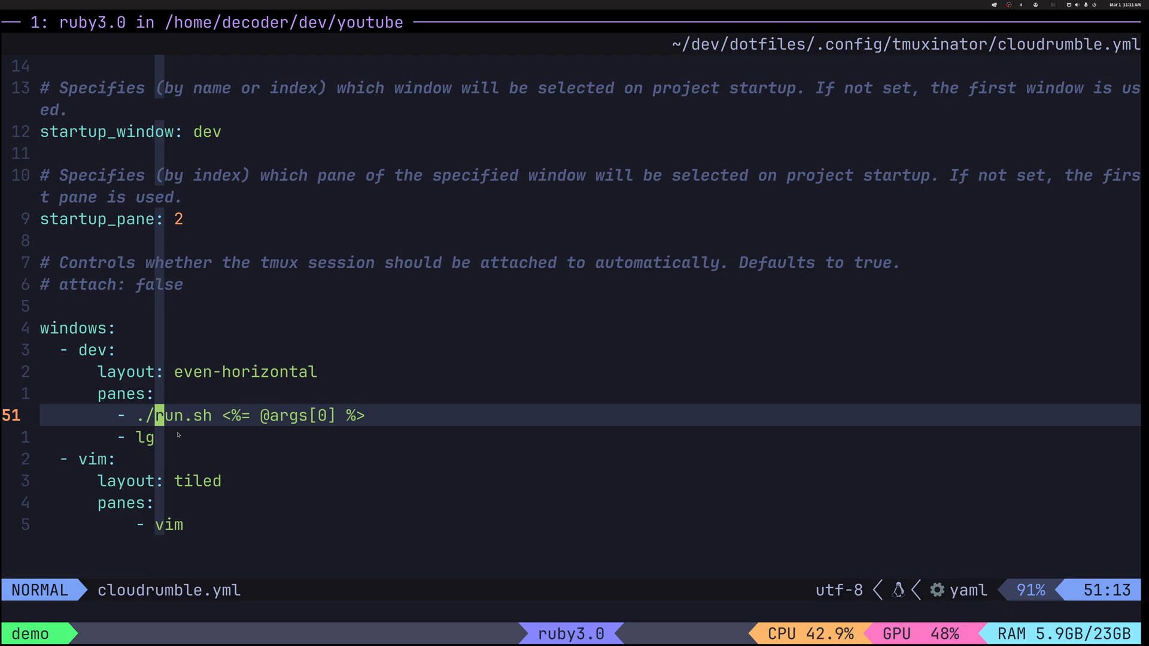
{"action": "key", "text": "j"}
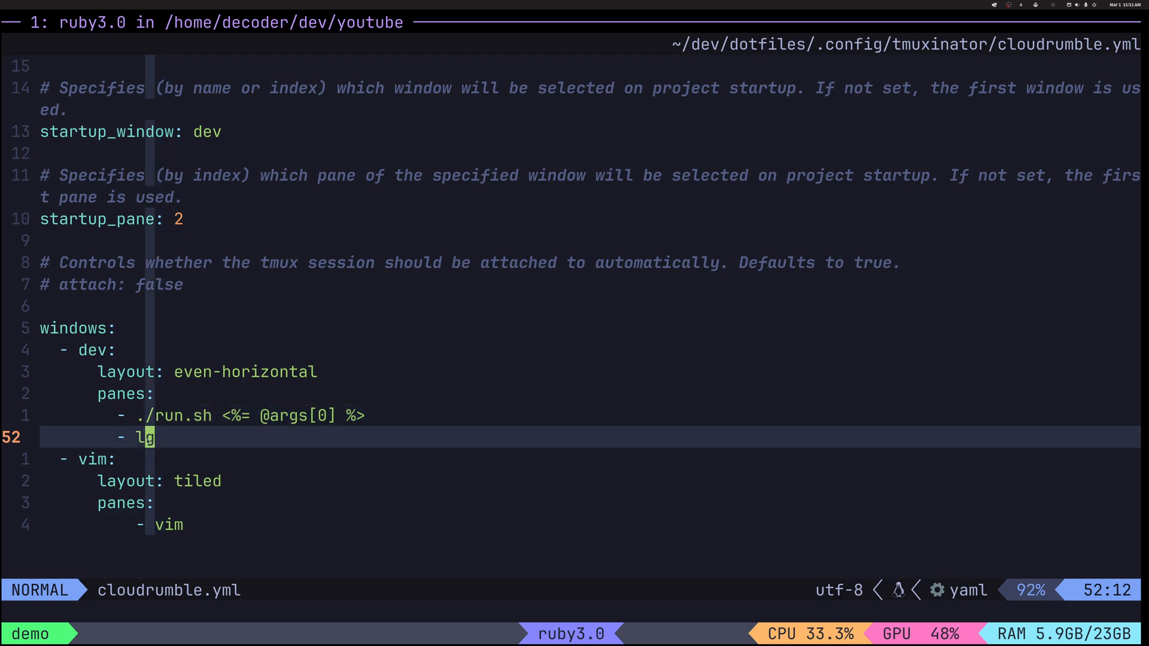
{"action": "key", "text": "h"}
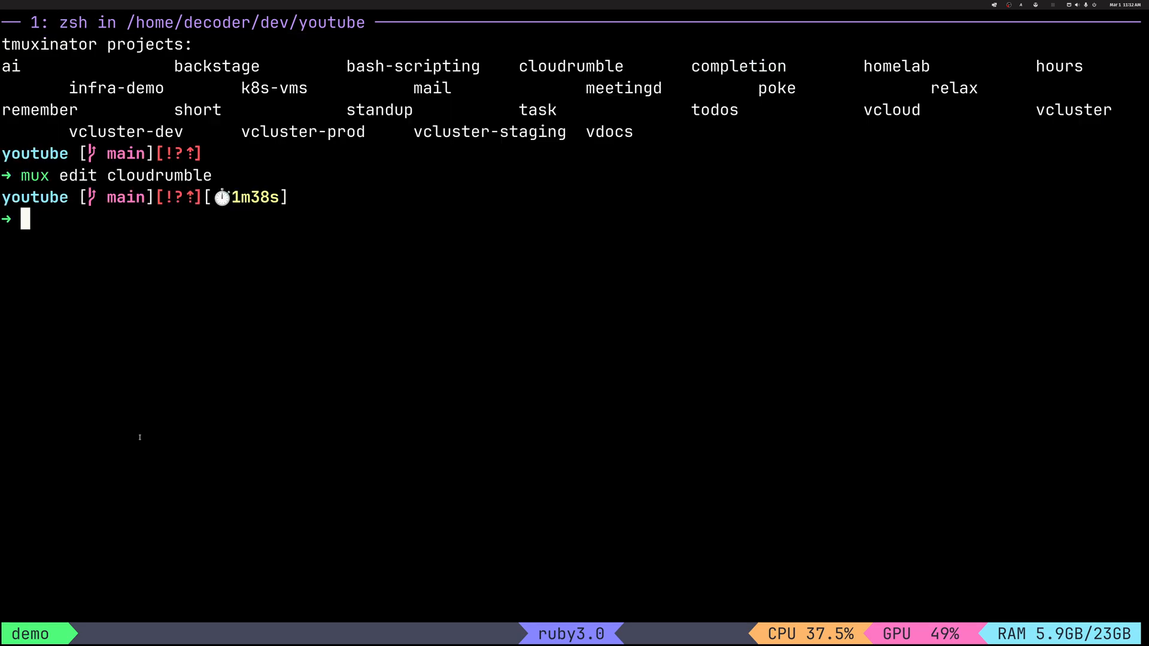
Start the cloudrumble project so its dev window shows run.sh beside lazygit
{"action": "type", "text": "mux st"}
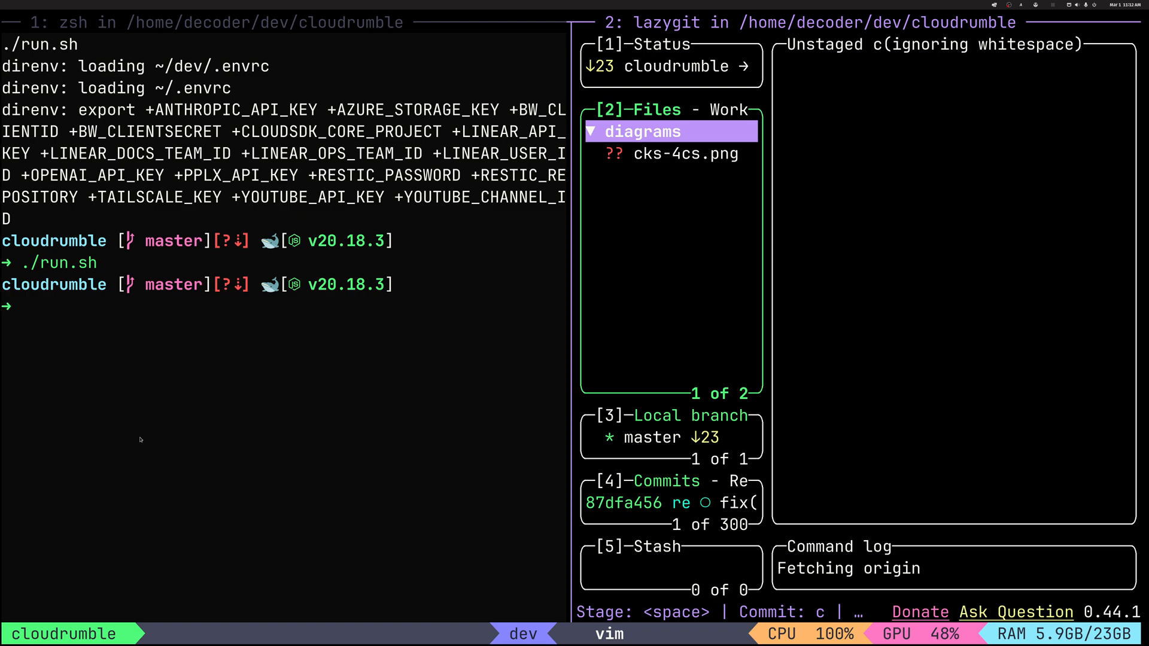
{"action": "mouse_move", "coordinate": [707, 191]}
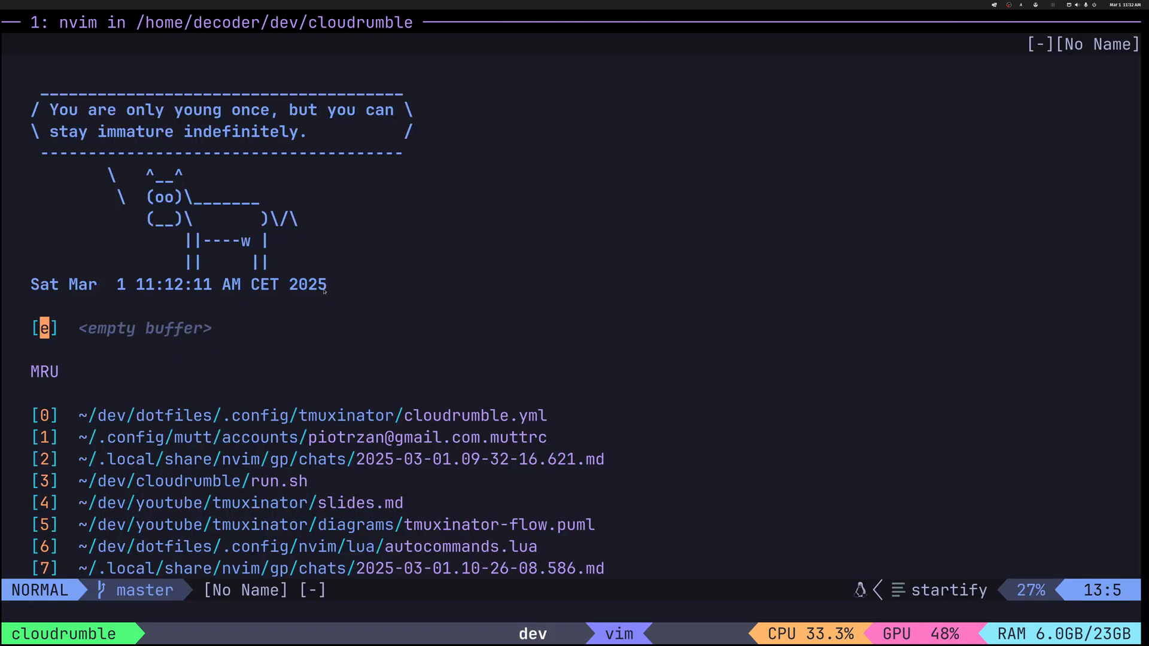
{"action": "mouse_move", "coordinate": [487, 269]}
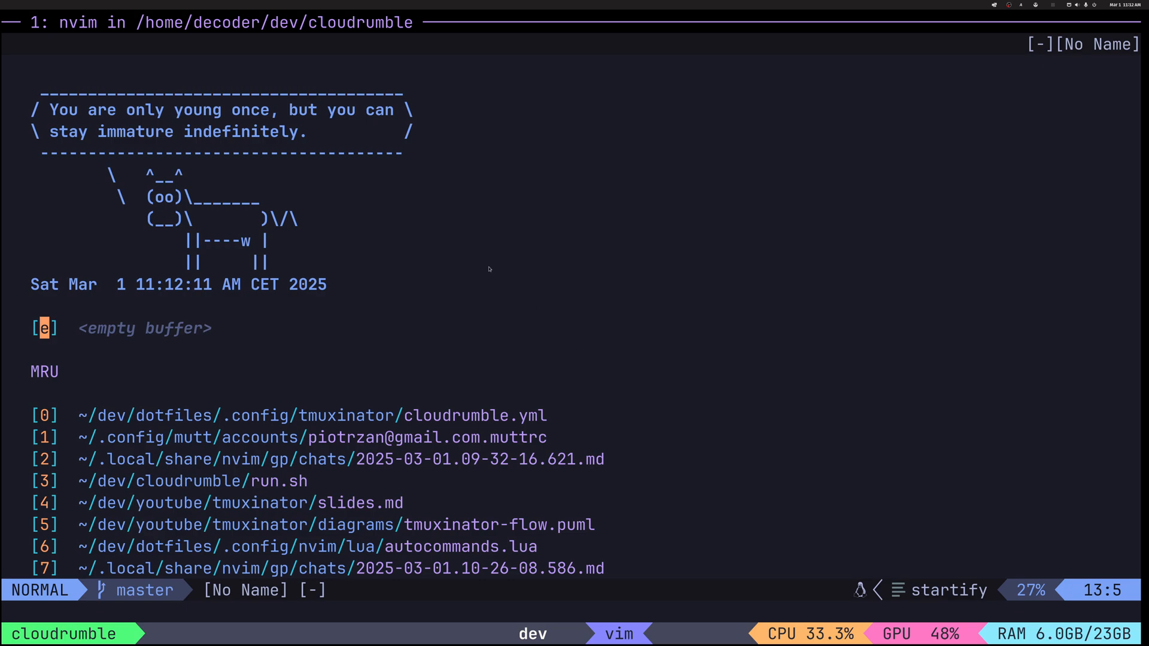
{"action": "mouse_move", "coordinate": [440, 247]}
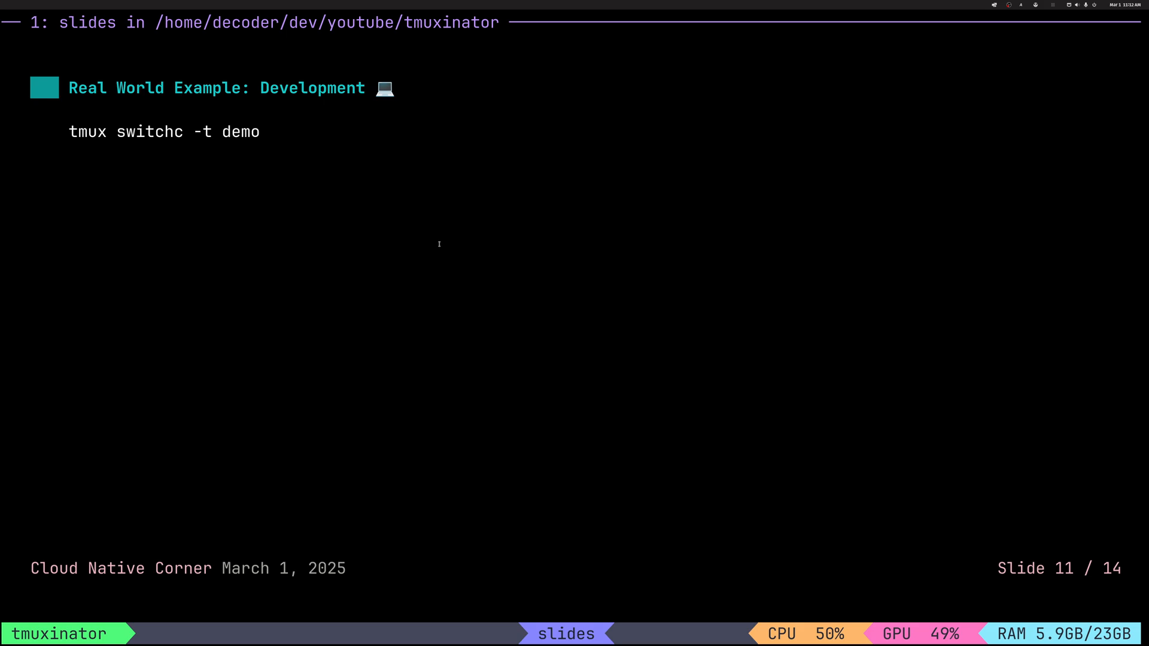
Return to the demo session's zsh prompt and enter 'mux edit task' without running it
{"action": "key", "text": "Enter"}
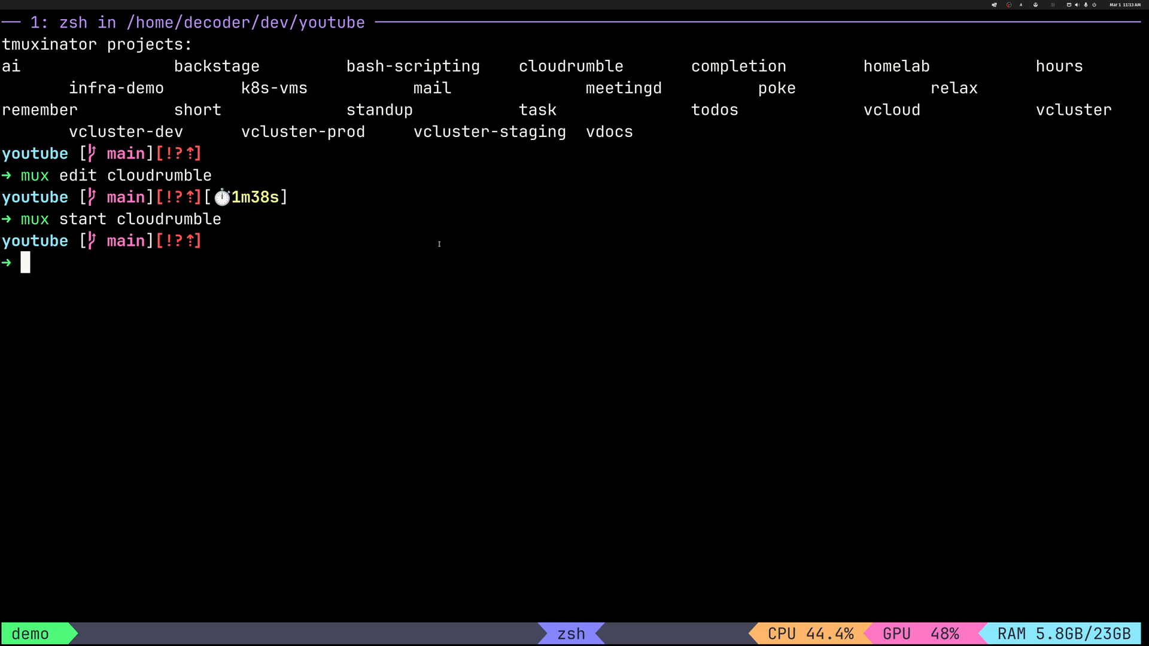
{"action": "type", "text": "mux edit task"}
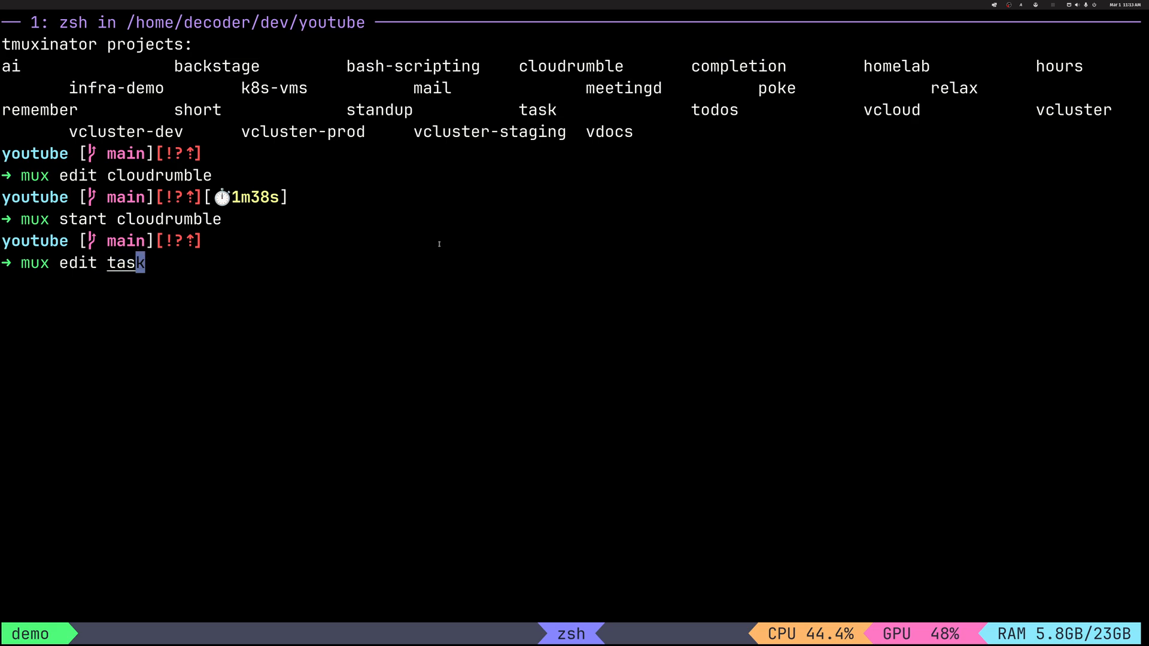
Run 'mux edit task' to open task.yml in Neovim and review its project start hooks
{"action": "key", "text": "Enter"}
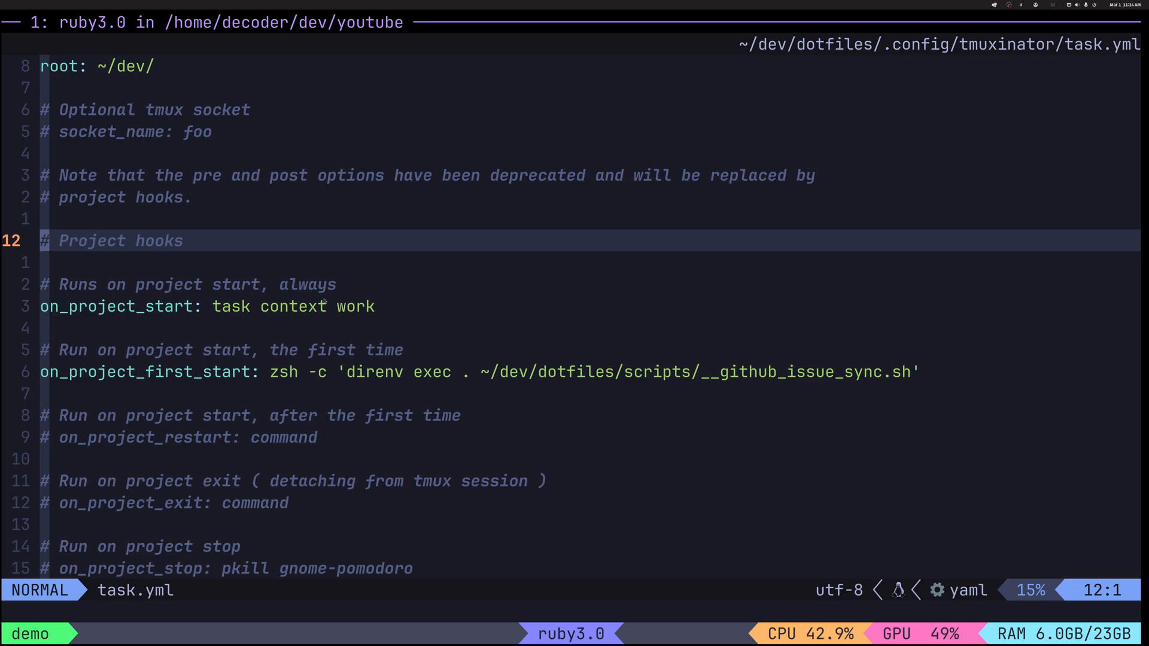
{"action": "mouse_move", "coordinate": [884, 378]}
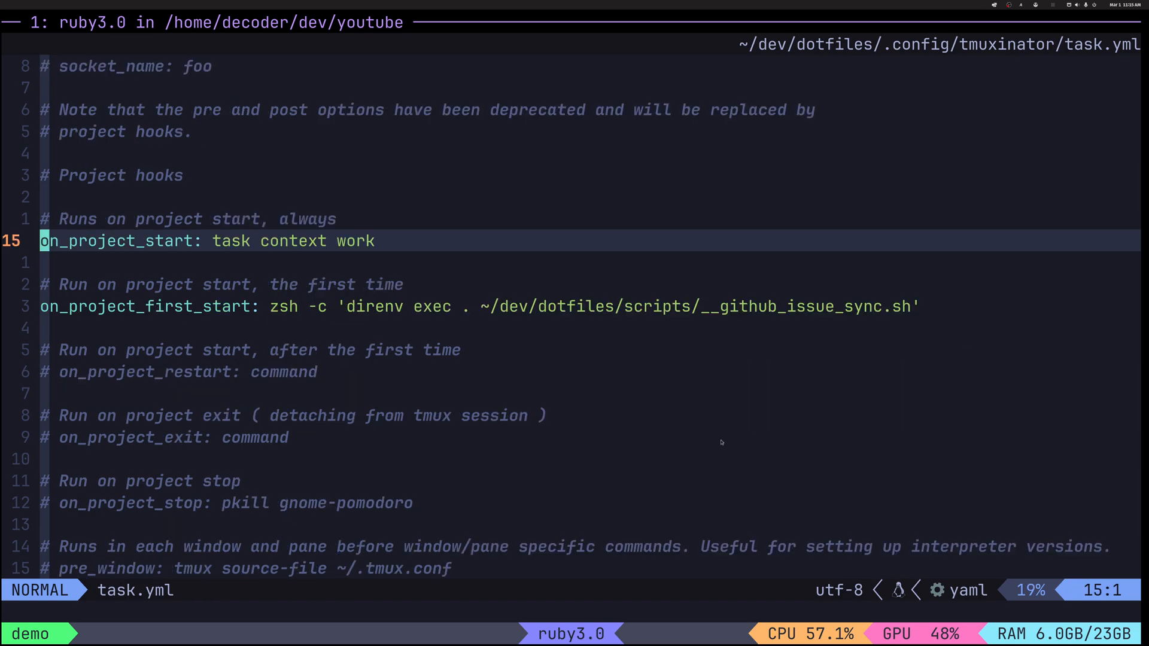
{"action": "scroll", "scroll_direction": "down", "scroll_amount": 3}
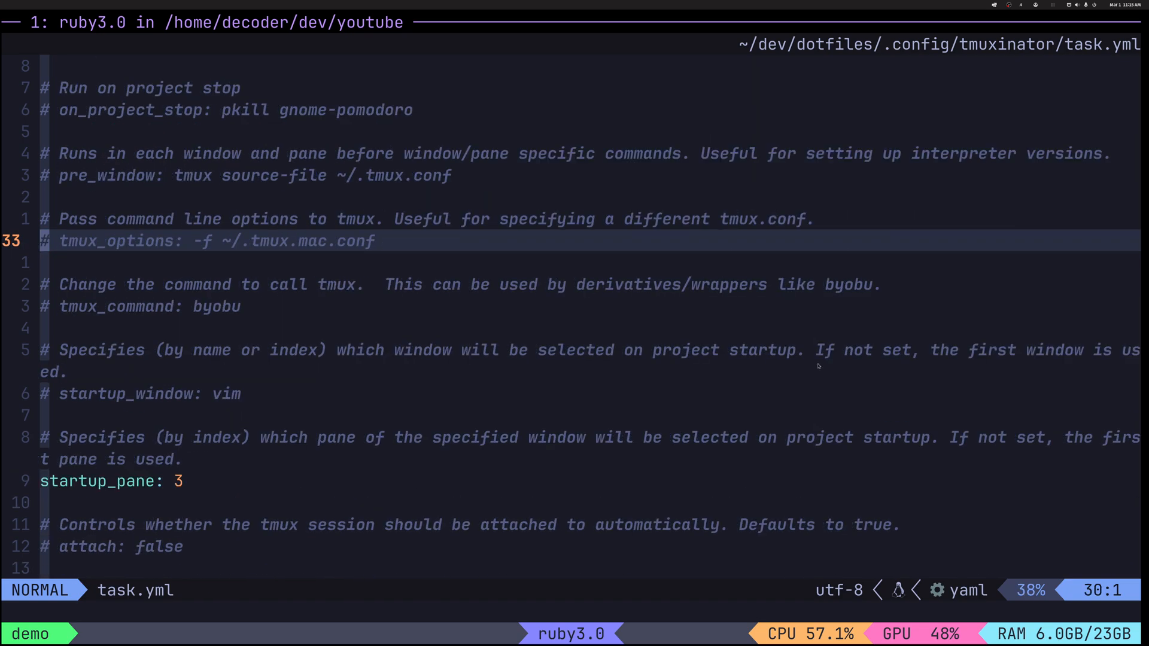
{"action": "scroll", "scroll_direction": "down", "scroll_amount": 3}
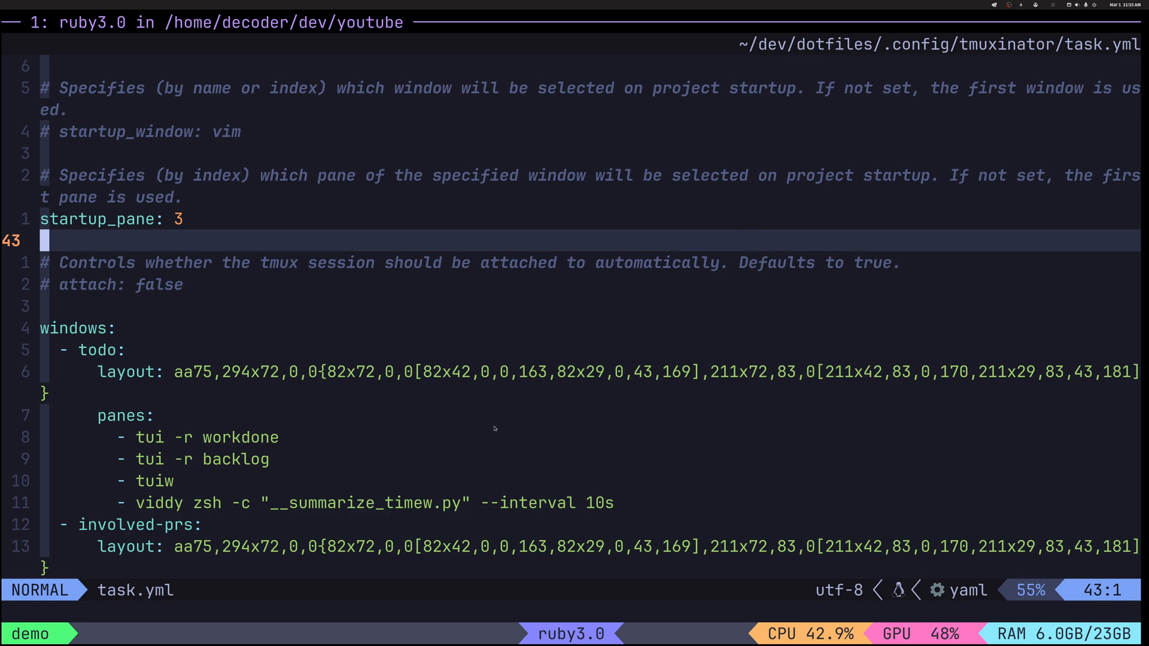
{"action": "scroll", "scroll_direction": "down", "scroll_amount": 3}
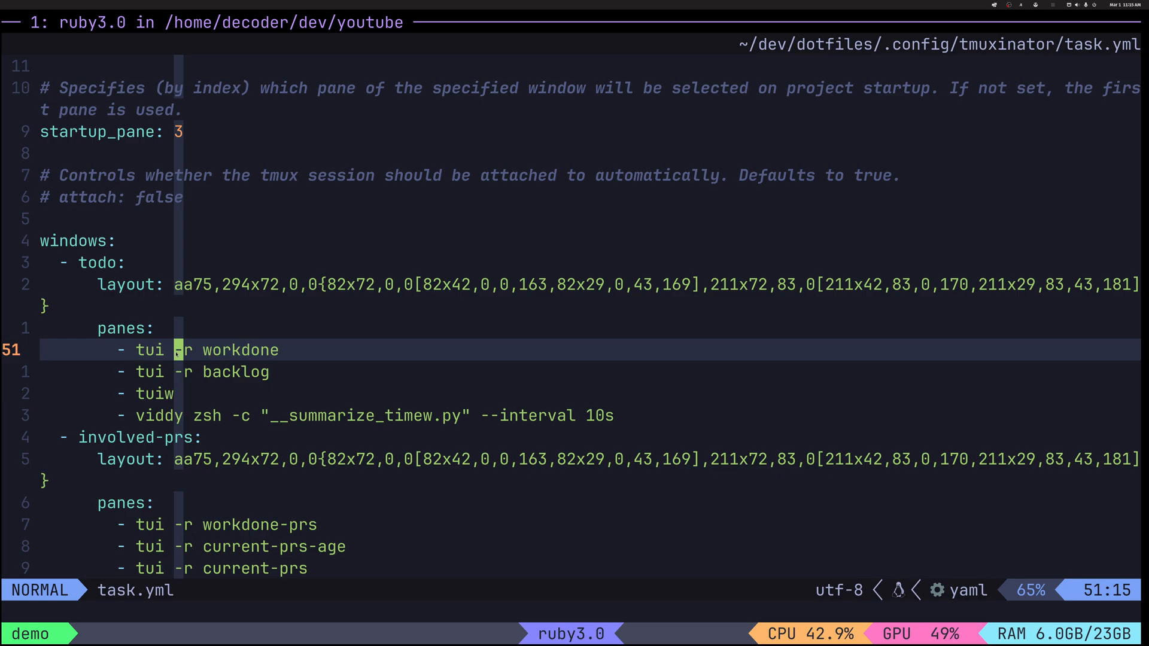
{"action": "mouse_move", "coordinate": [301, 360]}
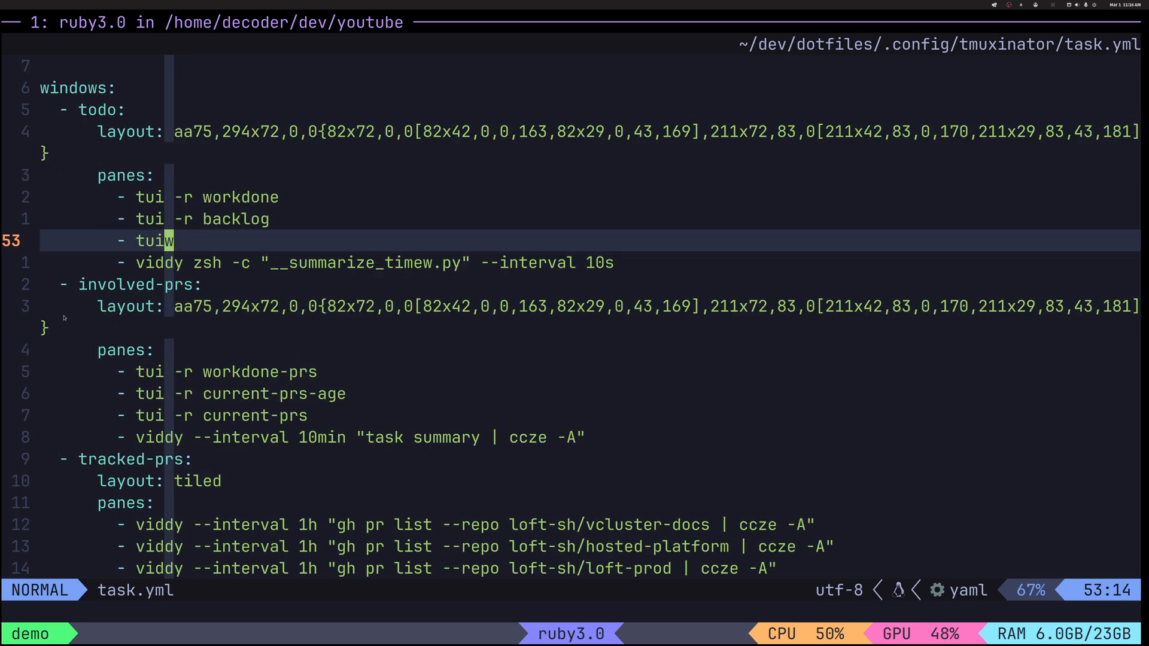
Quit Neovim with :q, leaving task.yml and returning to the zsh prompt
{"action": "scroll", "scroll_direction": "down", "scroll_amount": 3}
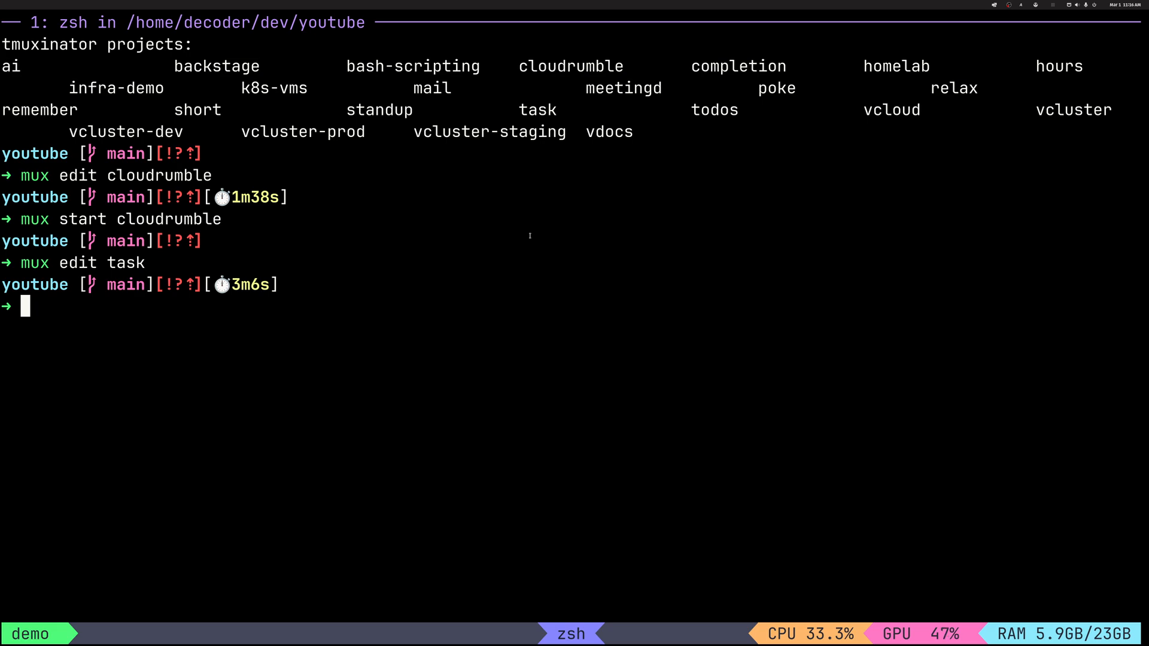
Run 'mux edit relax' and scroll to the windows section with the cmus and cava panes
{"action": "type", "text": "mux edit remember"}
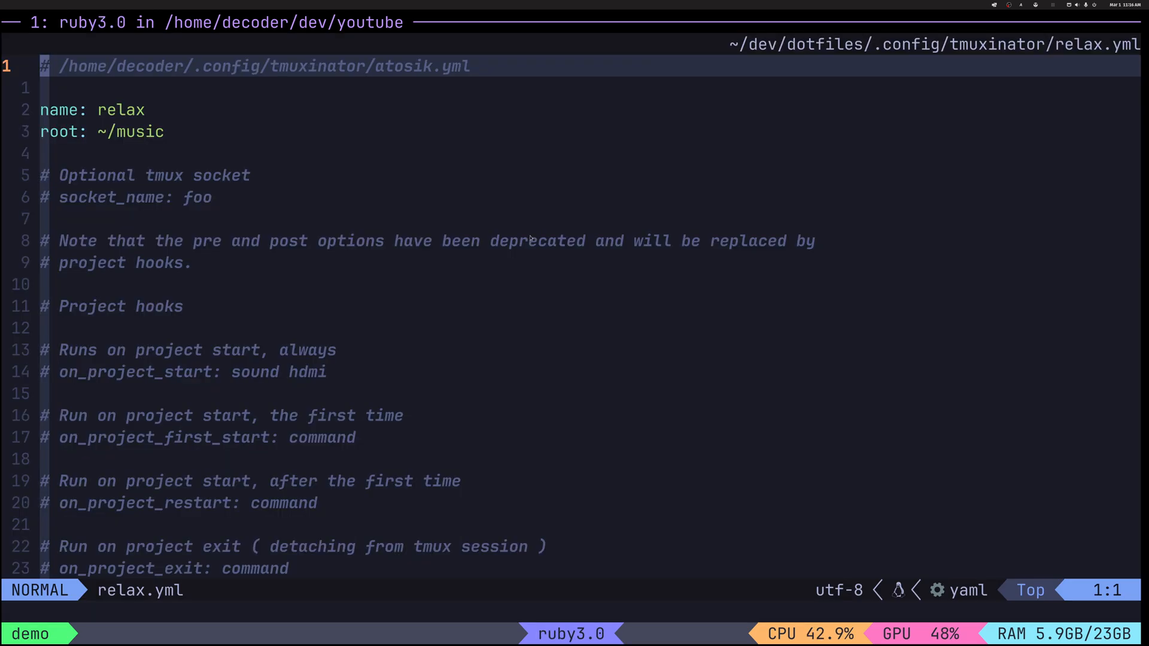
{"action": "mouse_move", "coordinate": [481, 151]}
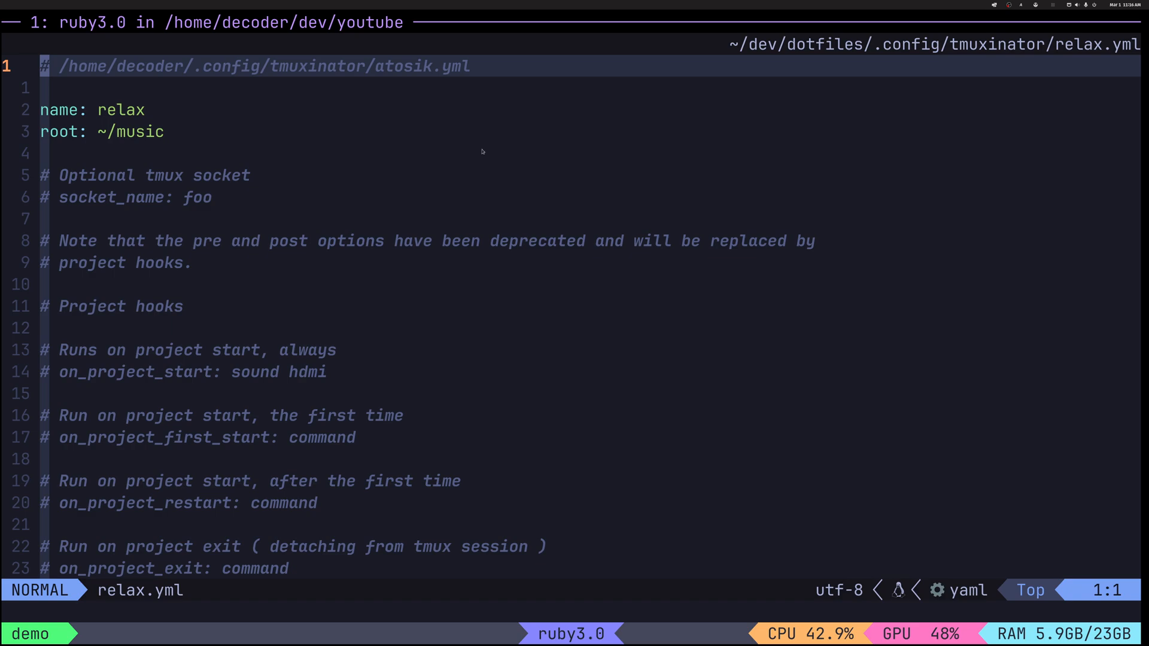
{"action": "scroll", "scroll_direction": "down", "scroll_amount": 3}
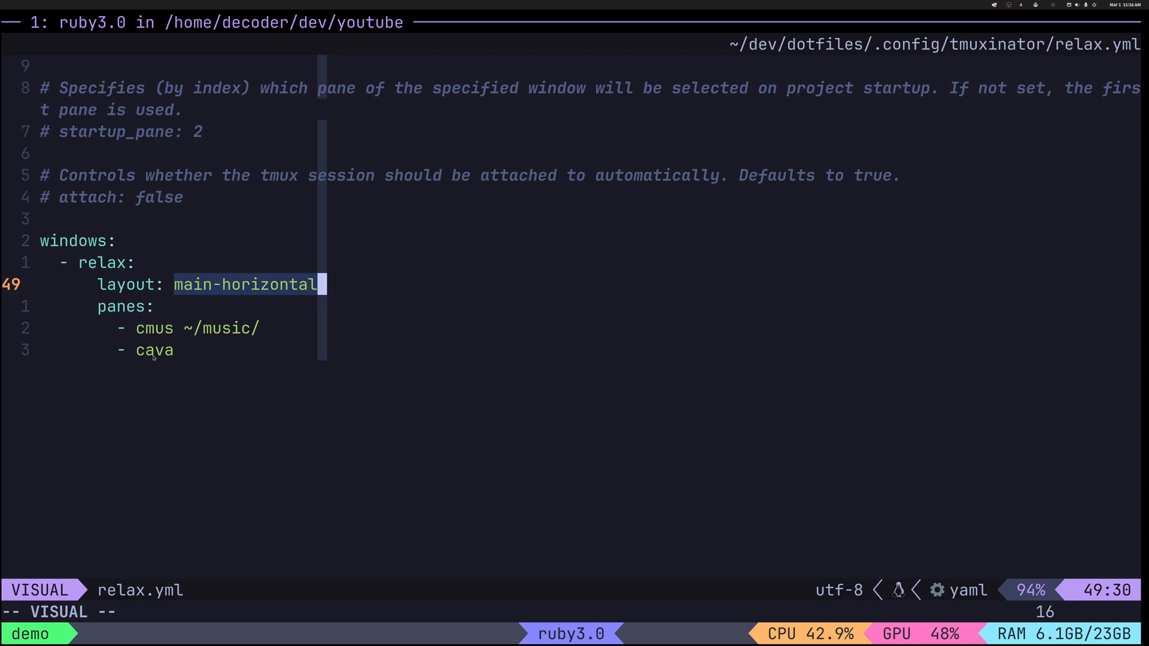
Bring up the fzf session switcher popup listing 26 tmux sessions and projects
{"action": "key", "text": "j"}
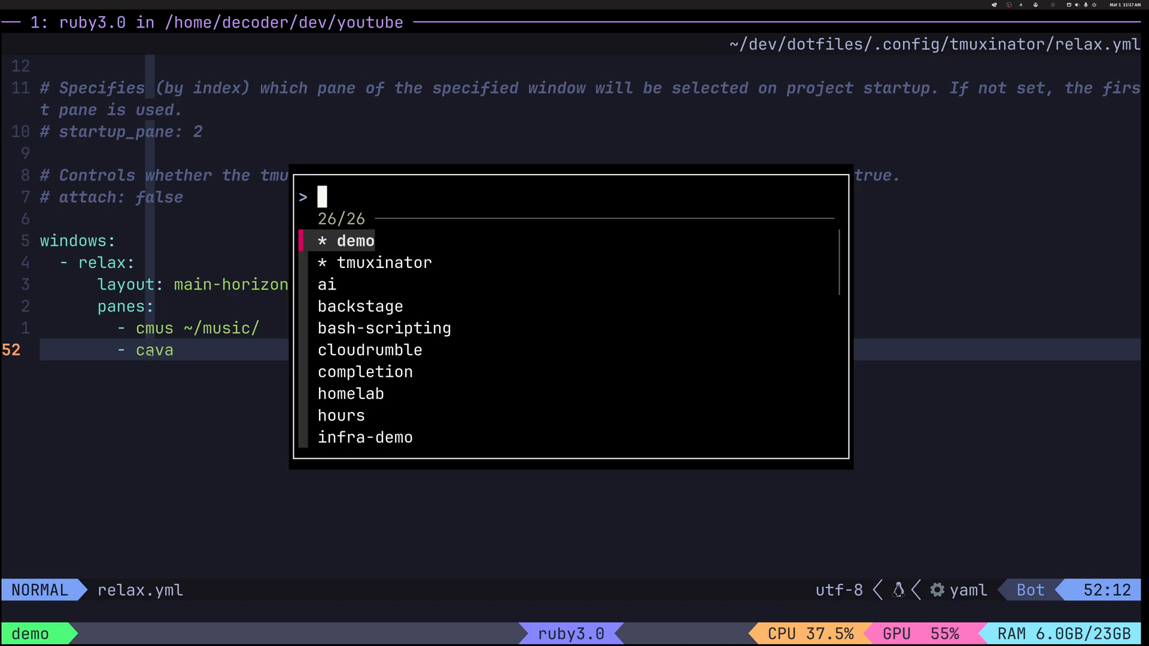
Switch to the tmuxinator session showing the Real World Example: Development slide
{"action": "key", "text": "Escape"}
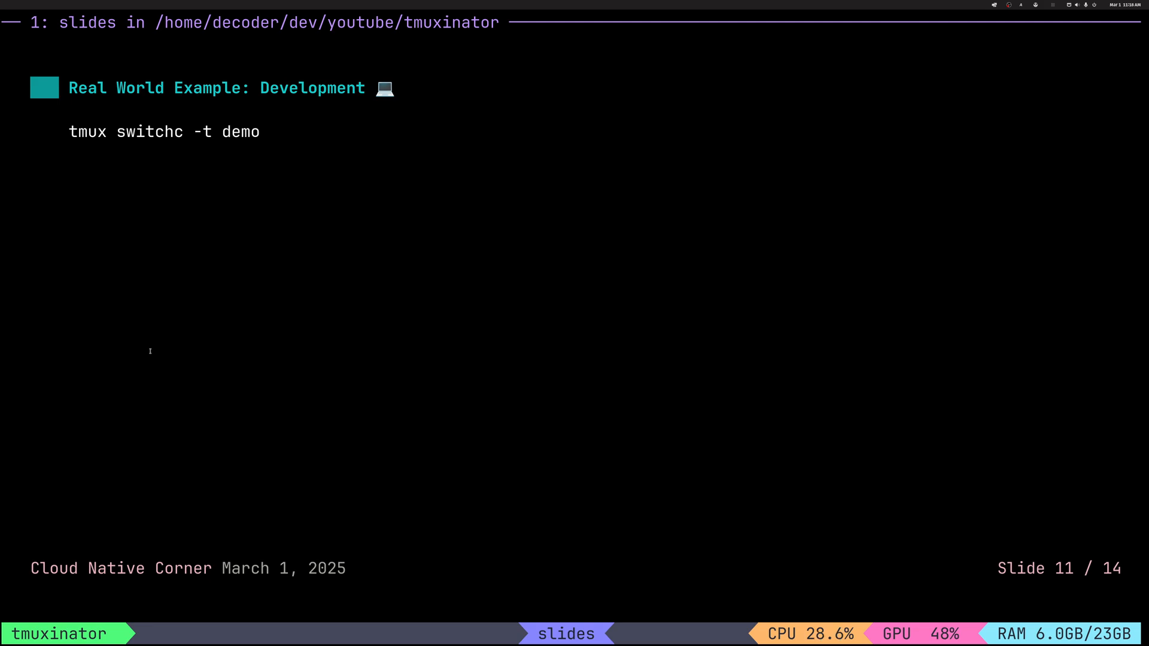
Advance the deck to Tips & Best Practices, slide 12 of 14
{"action": "key", "text": "Right"}
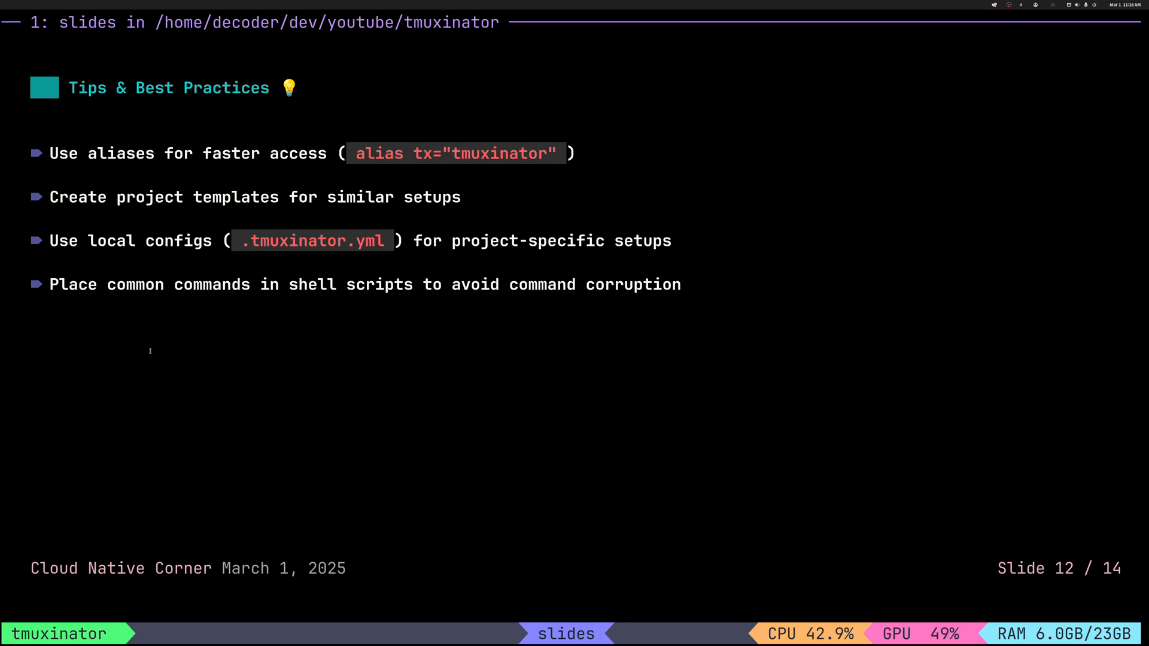
Advance through the Resources slide to the closing That's All Folks! slide 14 of 14
{"action": "key", "text": "Right"}
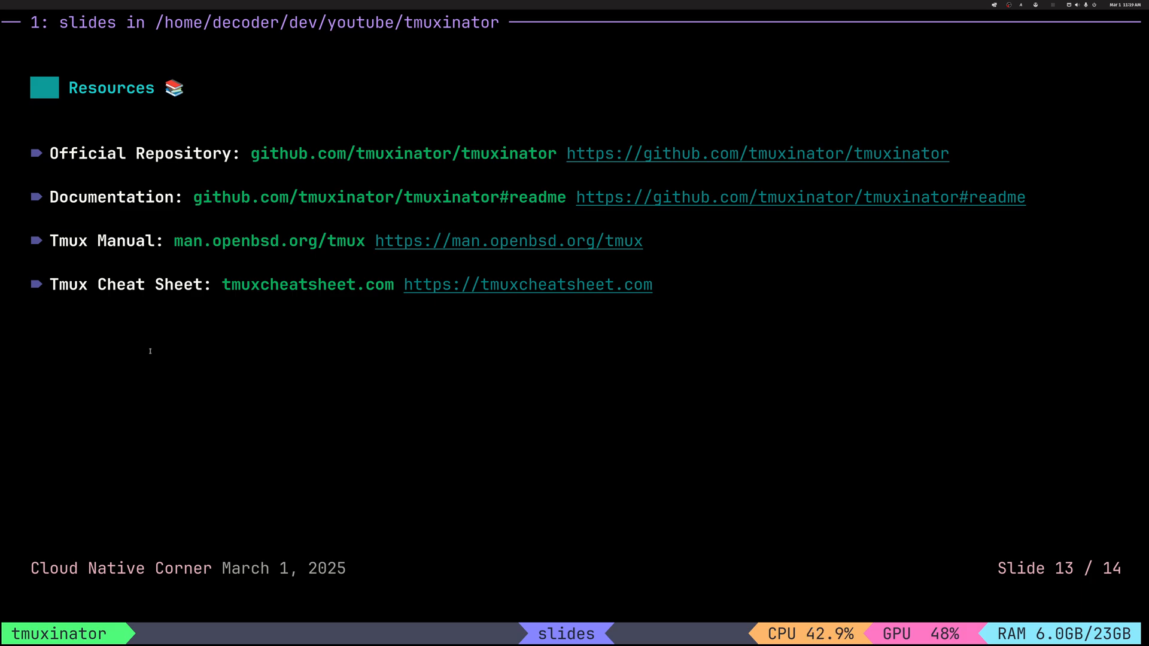
{"action": "key", "text": "right"}
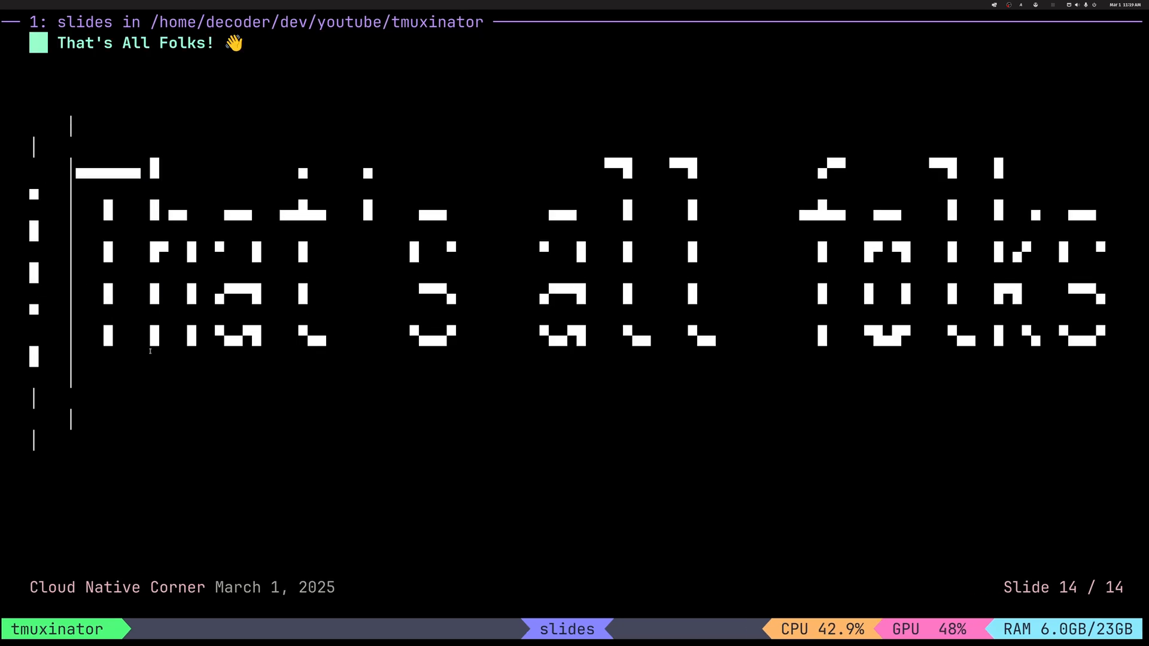